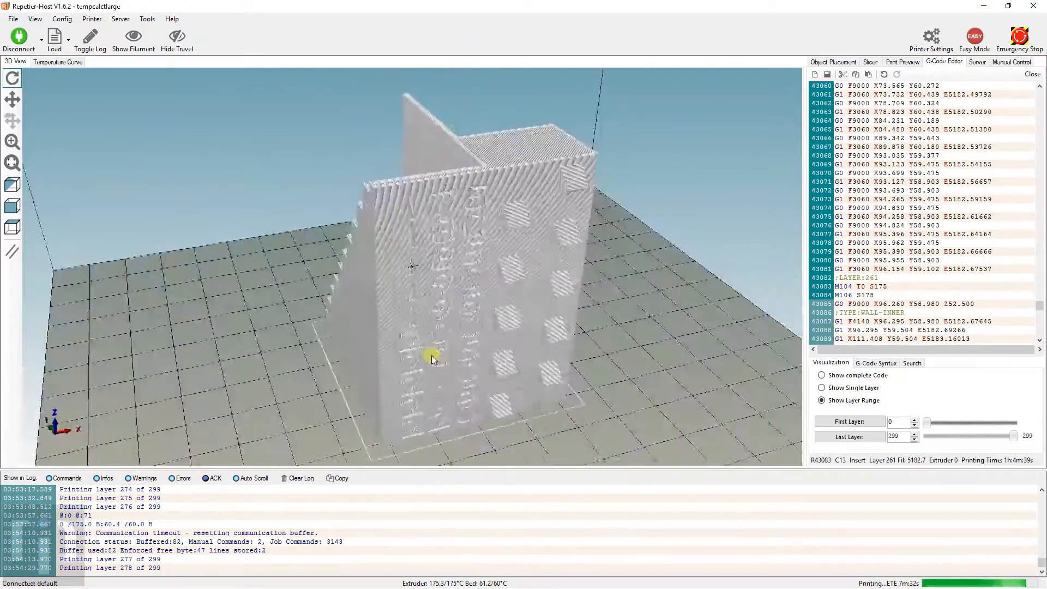
Step: Orbit and zoom the 3D preview to inspect the printing tower up close, then pull back
left_click_drag(430, 358, 514, 350)
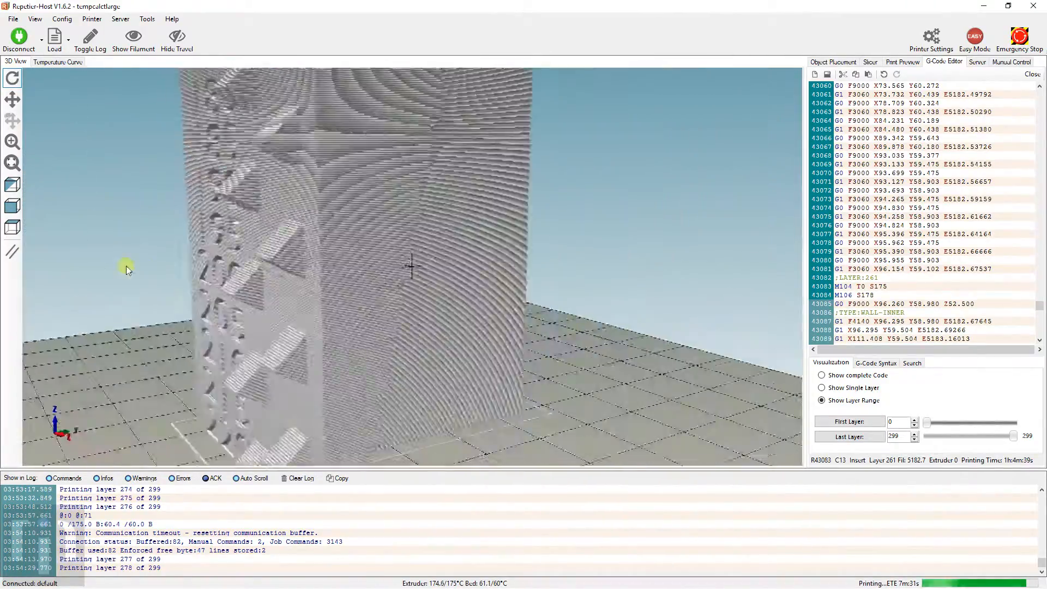
left_click_drag(127, 270, 499, 334)
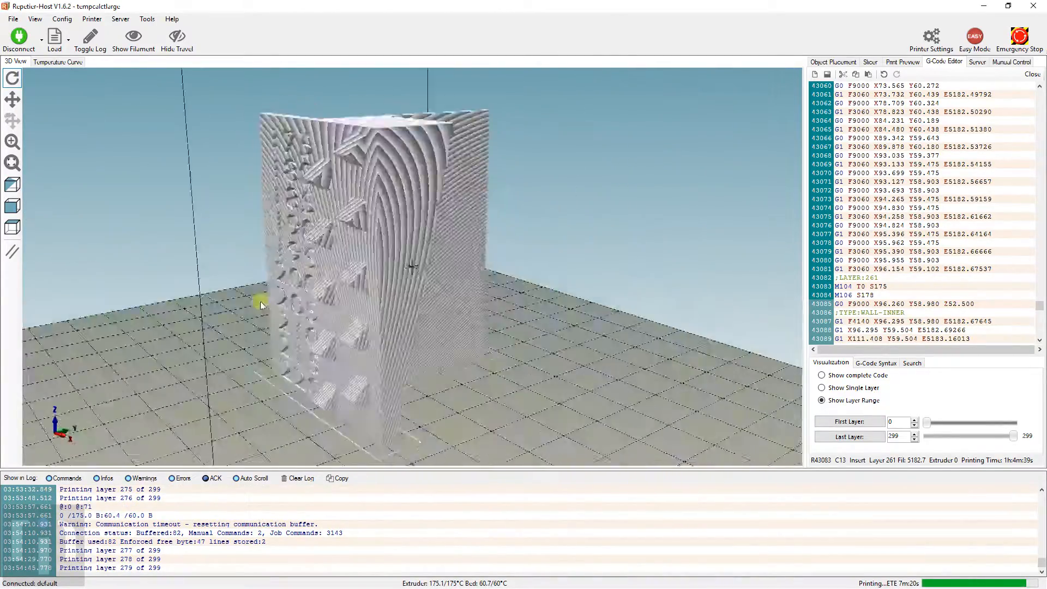
left_click_drag(263, 306, 552, 401)
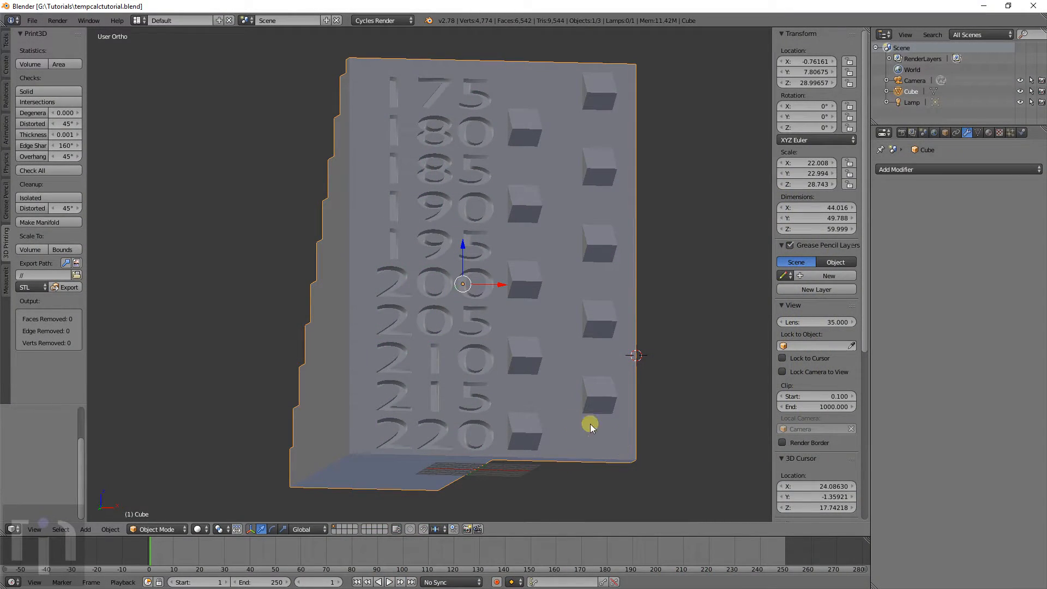
mouse_move(576, 299)
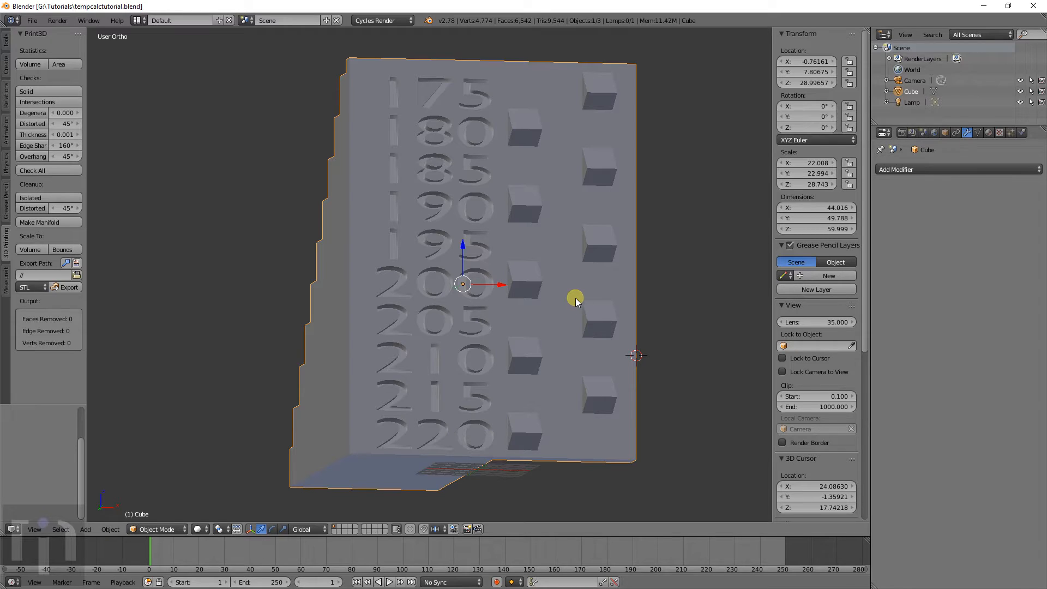
mouse_move(570, 314)
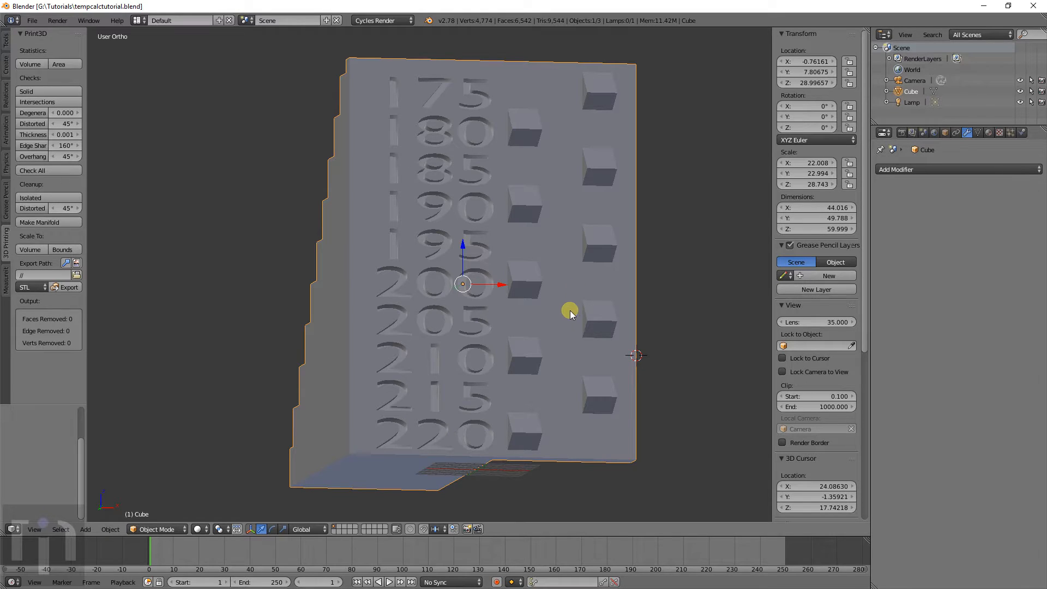
mouse_move(471, 434)
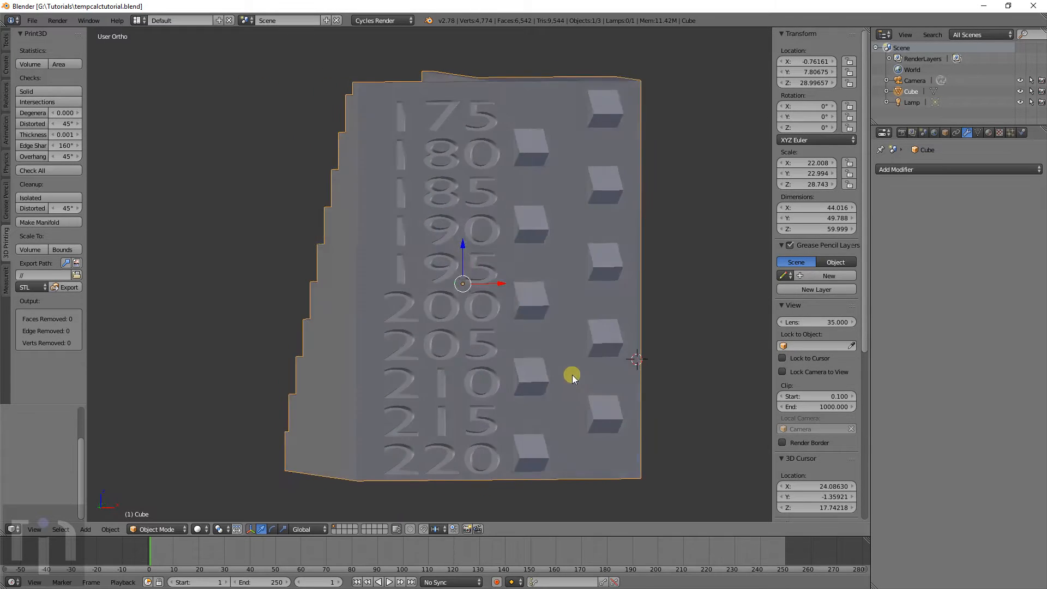
Step: Orbit the Blender viewport so the tower's 175–220 labelled face points at you
left_click_drag(571, 374, 491, 223)
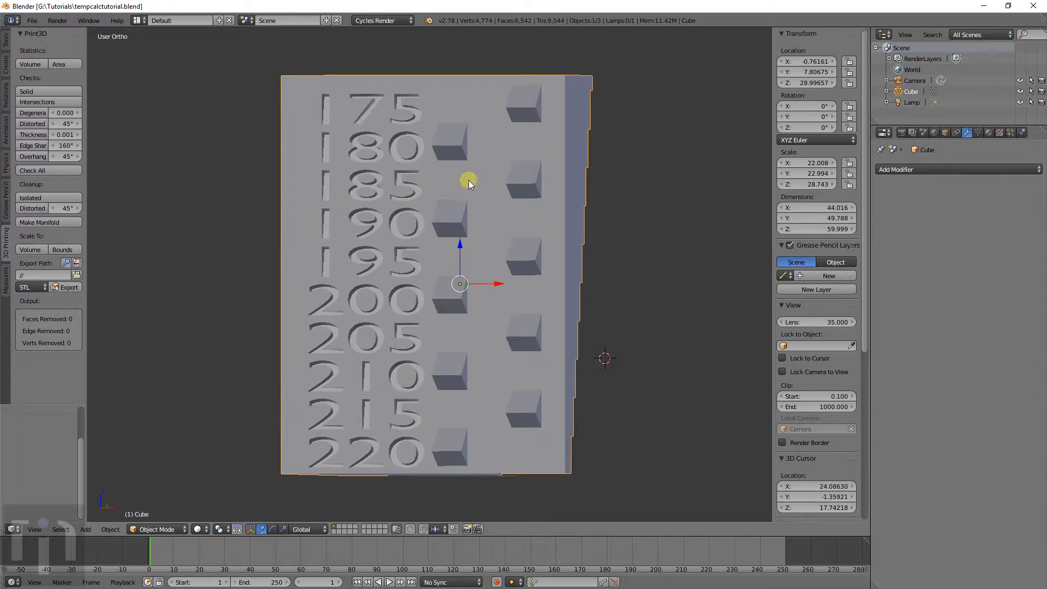
mouse_move(444, 441)
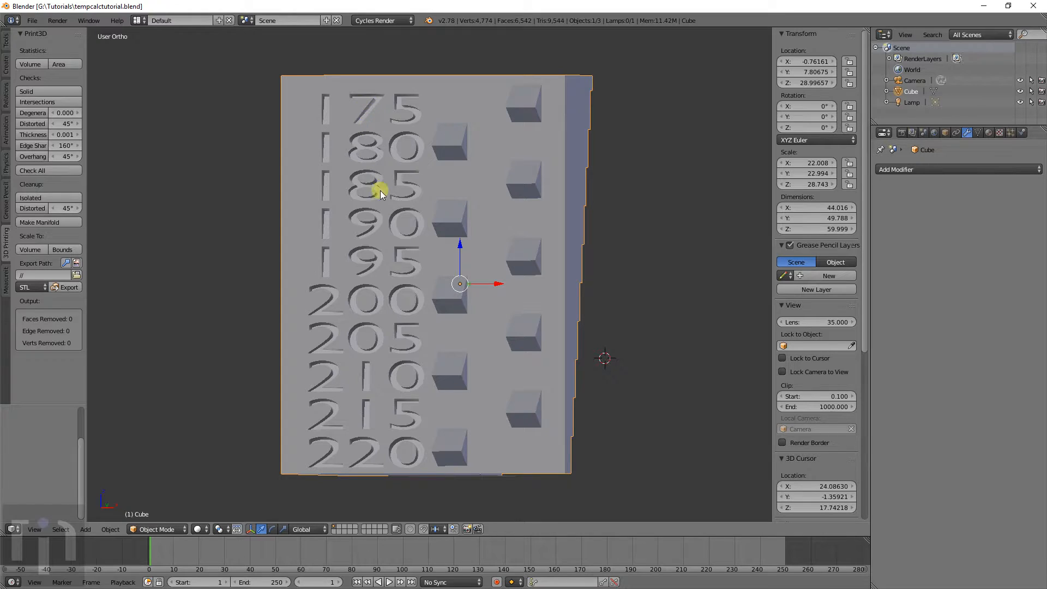
mouse_move(368, 460)
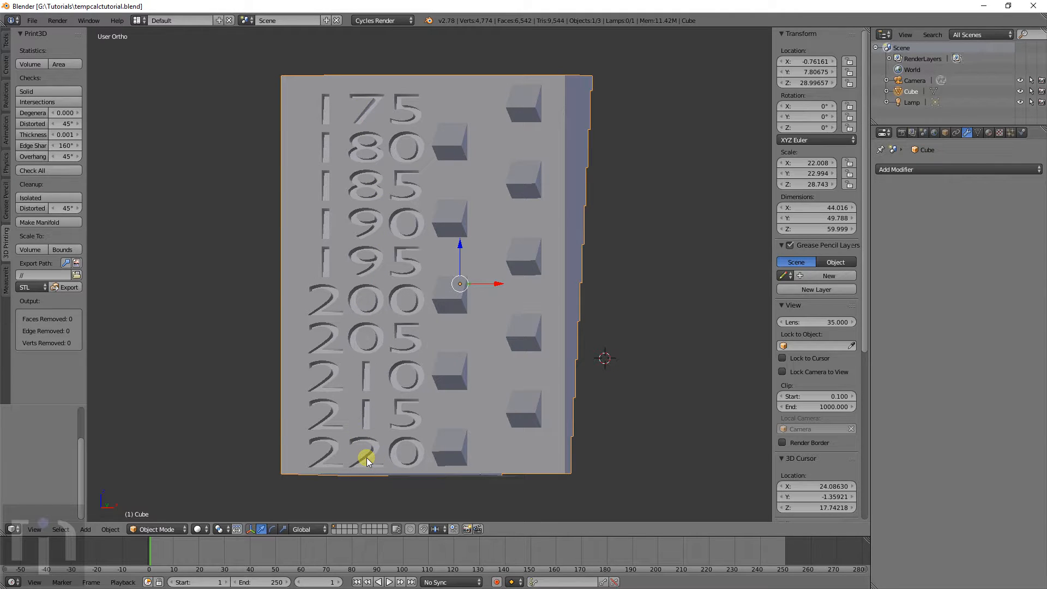
mouse_move(337, 466)
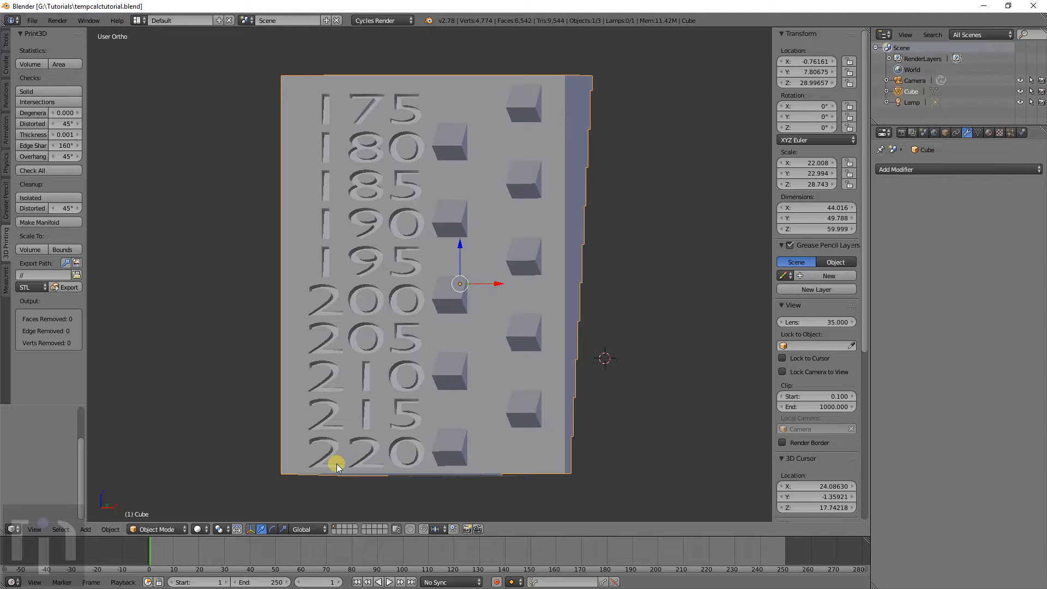
mouse_move(400, 457)
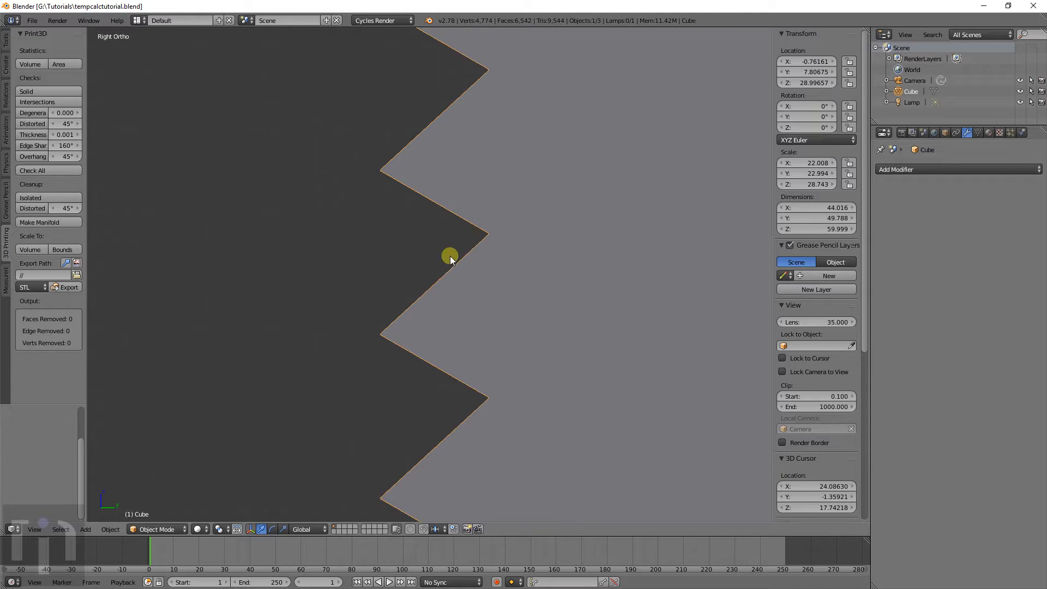
mouse_move(439, 243)
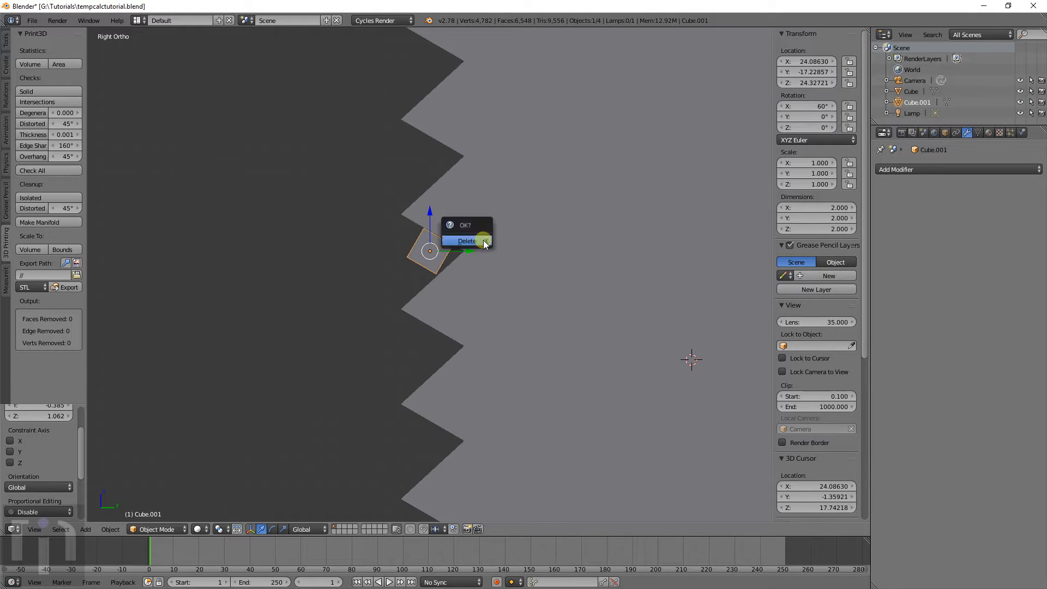
left_click(466, 241)
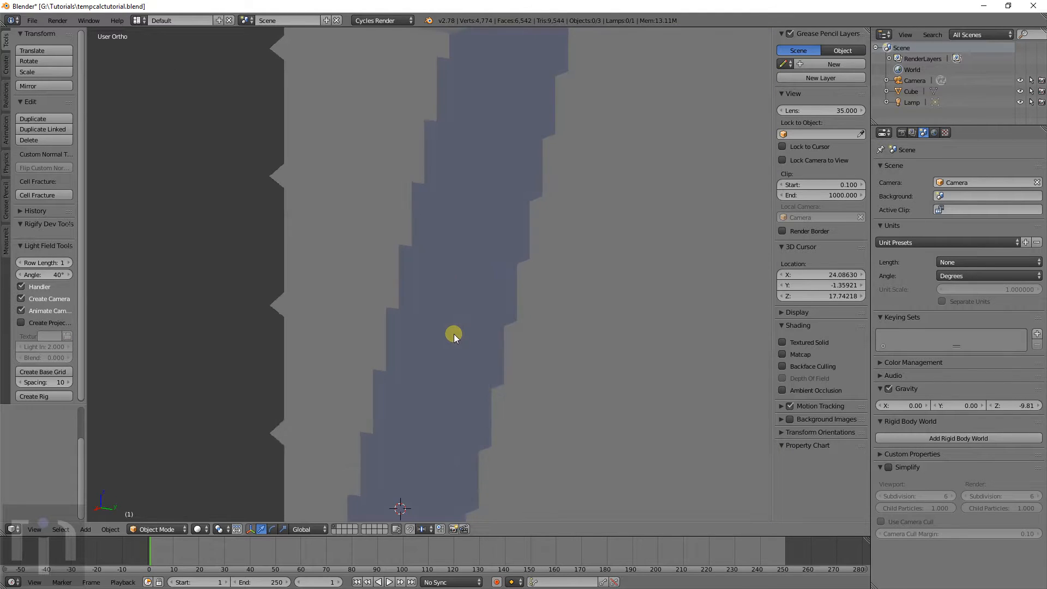
Step: Orbit to view the tower's stepped back and labelled front, then return to Repetier-Host
left_click_drag(453, 334, 428, 358)
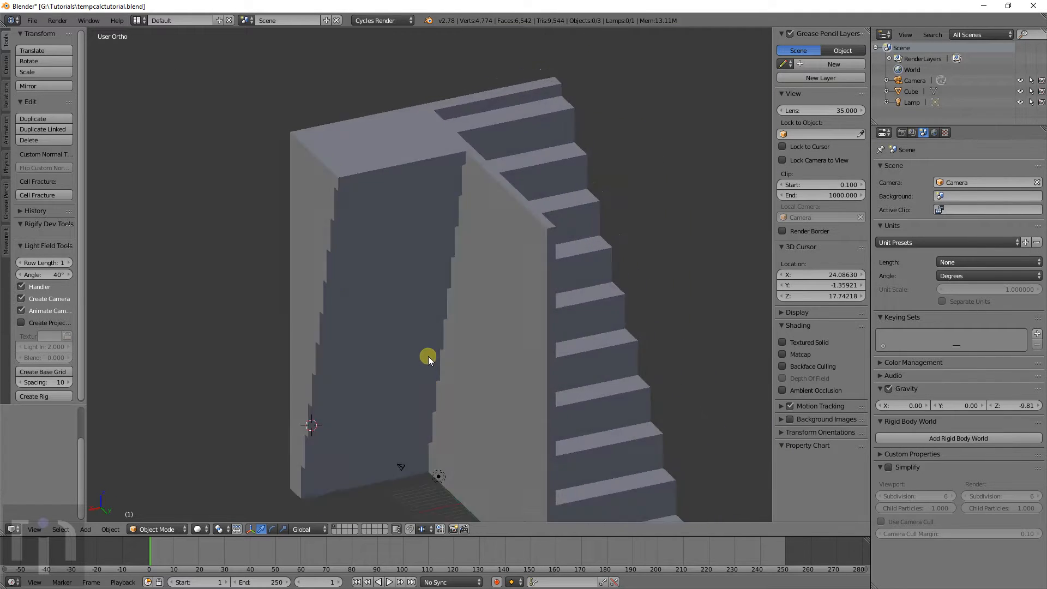
left_click_drag(431, 358, 450, 388)
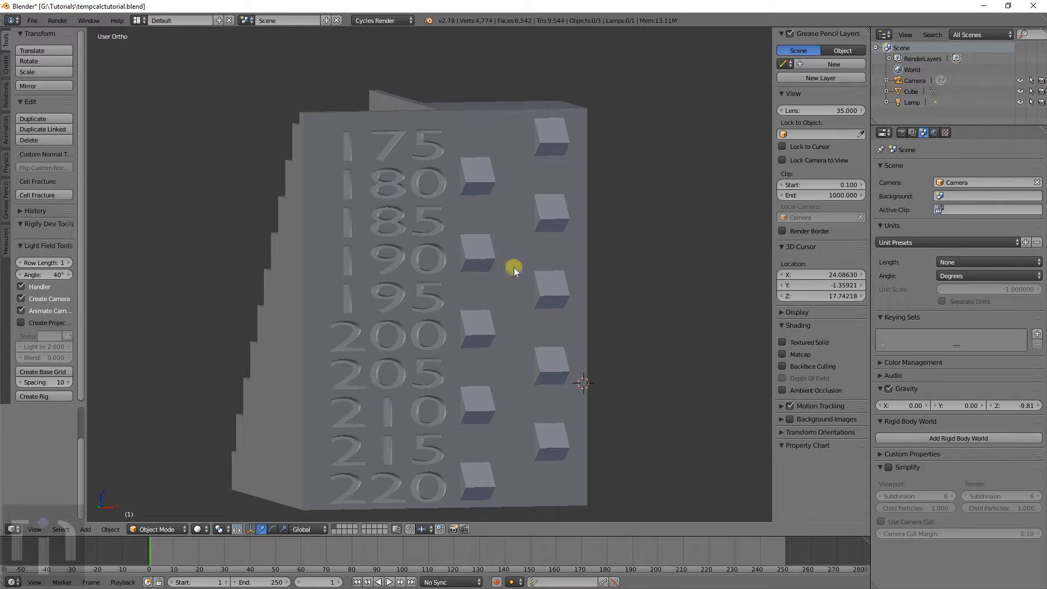
mouse_move(730, 219)
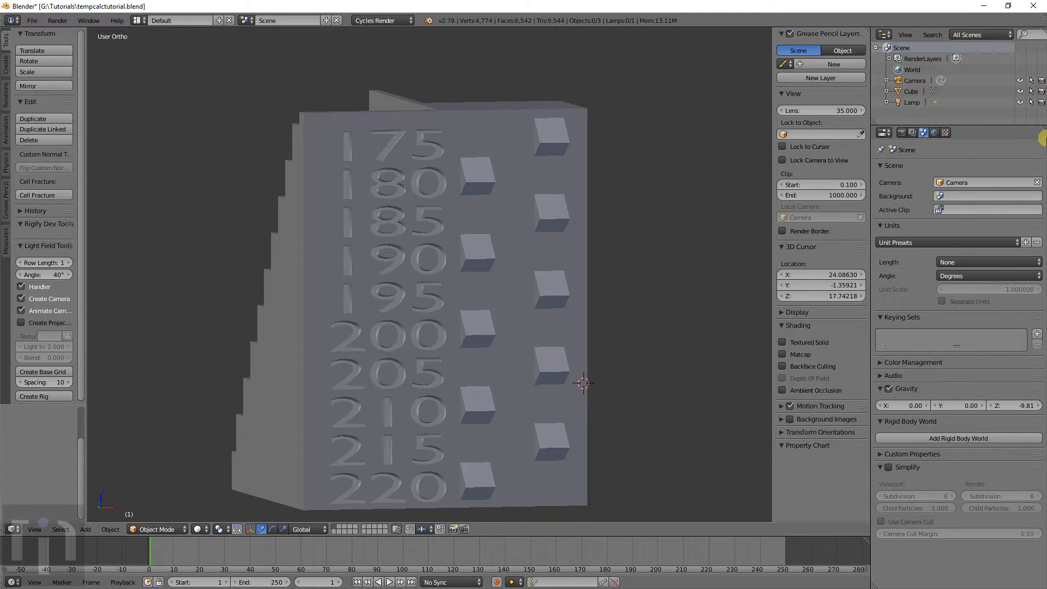
key("alt+tab")
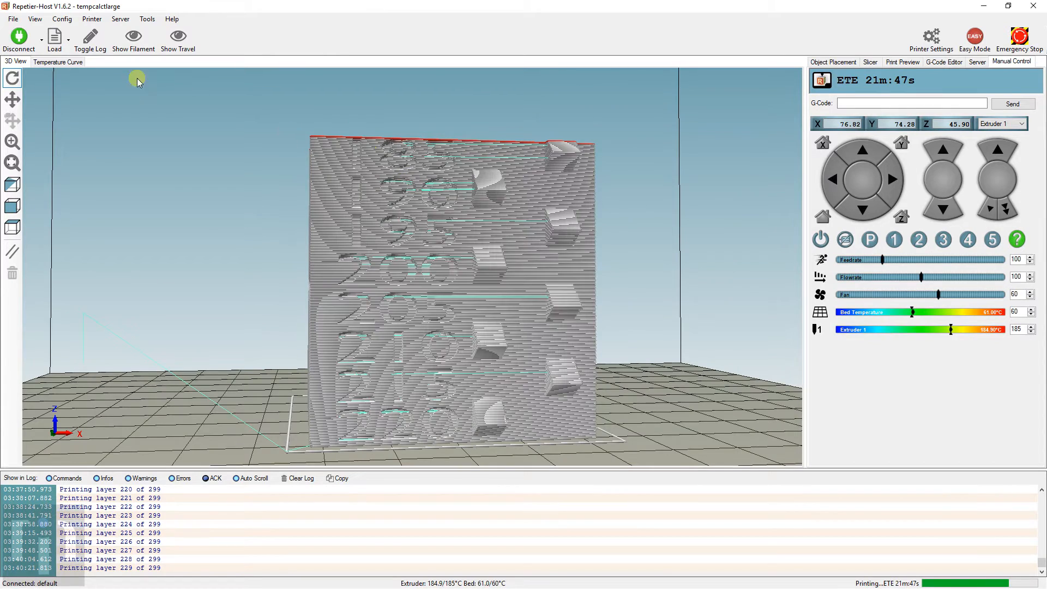
Step: Show the extruder temperature curve over a longer time period, then return to the 3D view
left_click(57, 61)
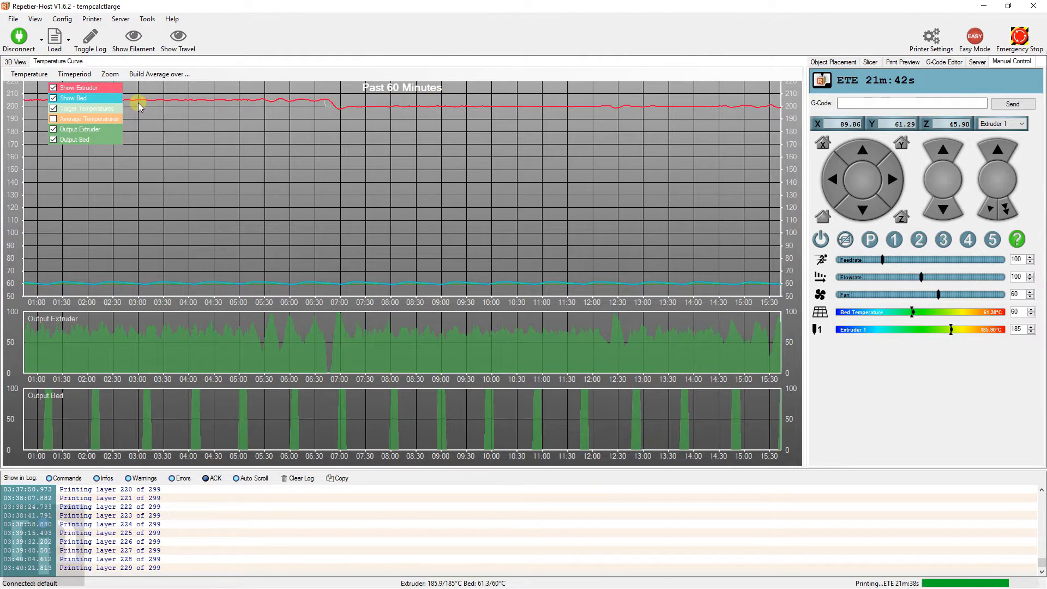
left_click(109, 73)
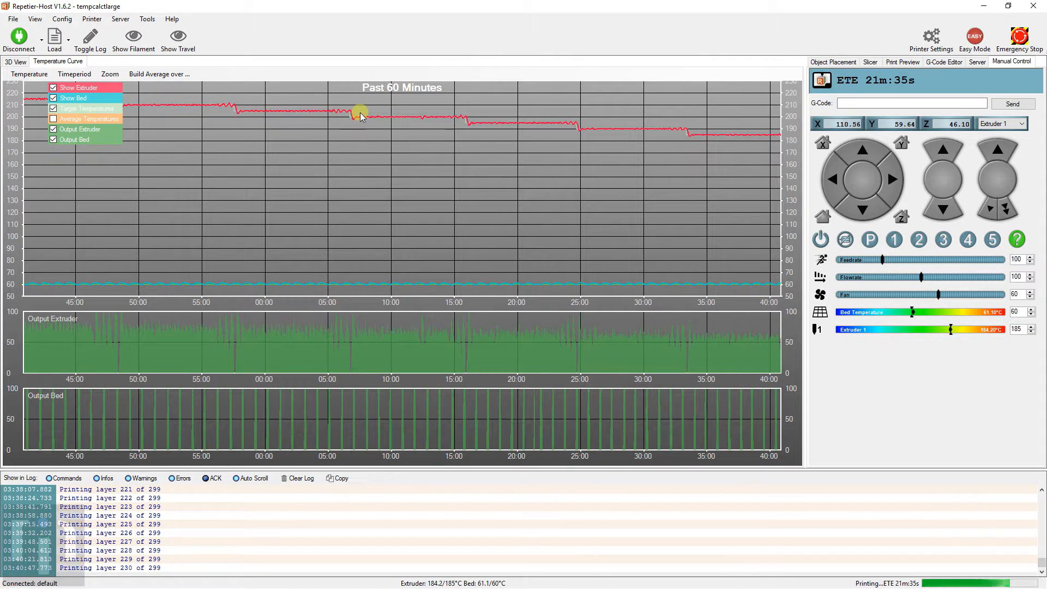
mouse_move(652, 136)
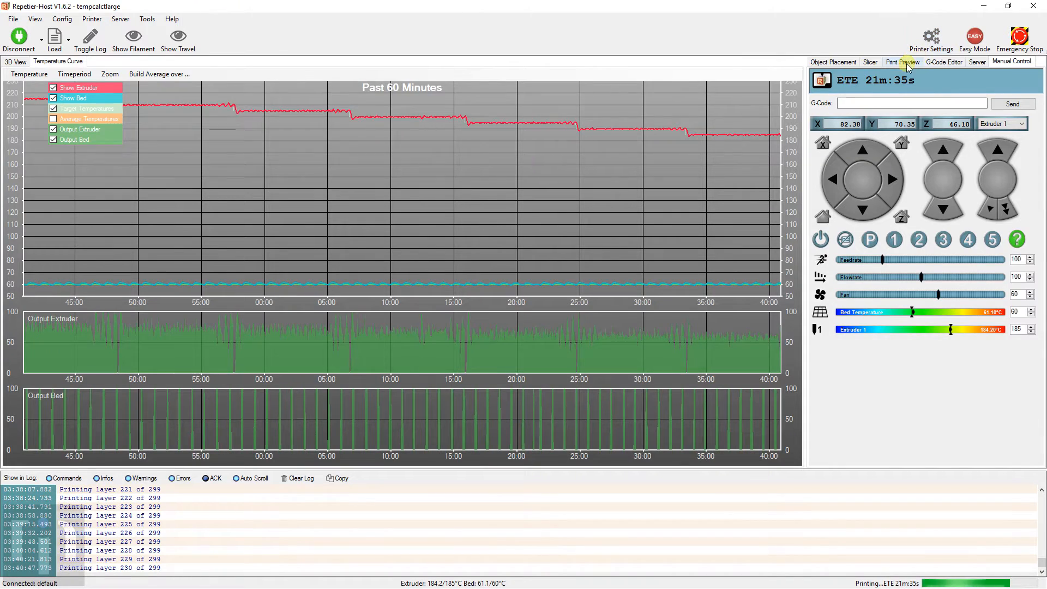
left_click(944, 61)
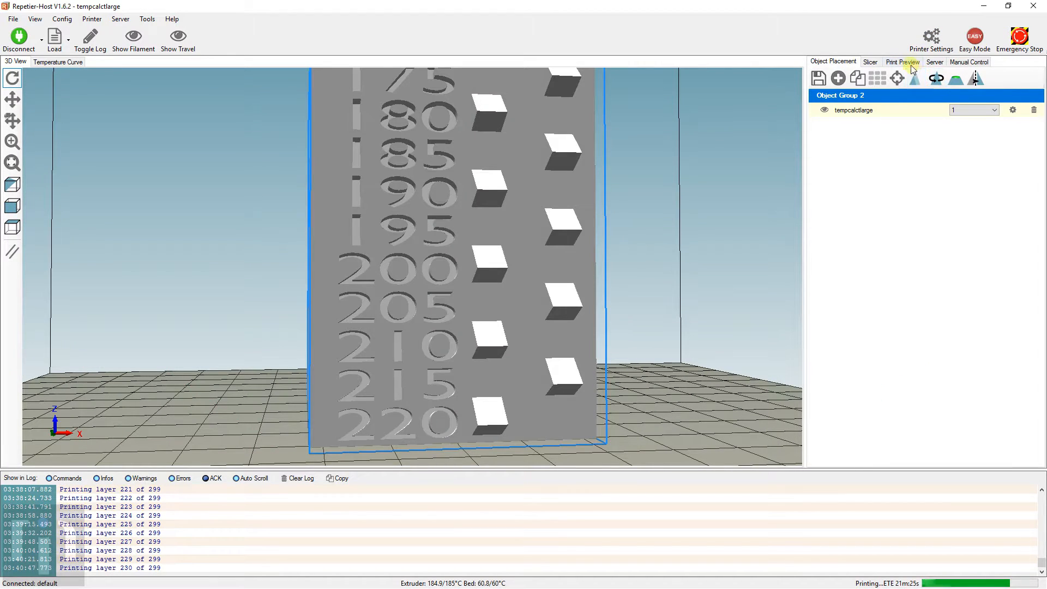
Step: Open the tower's G-code in the editor and select the initial M104 T0 S220 command
left_click(902, 61)
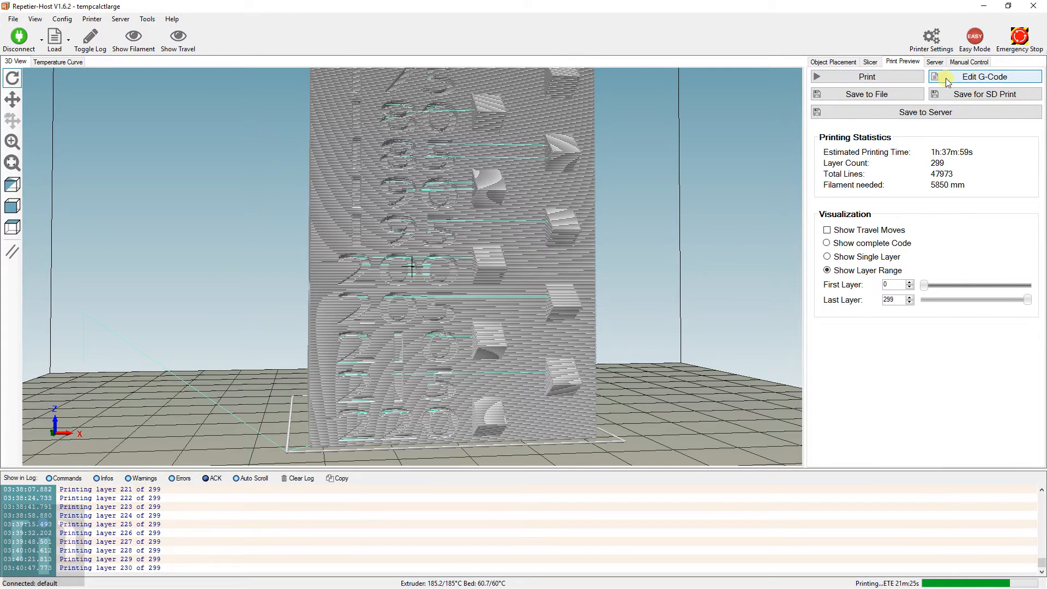
left_click(983, 76)
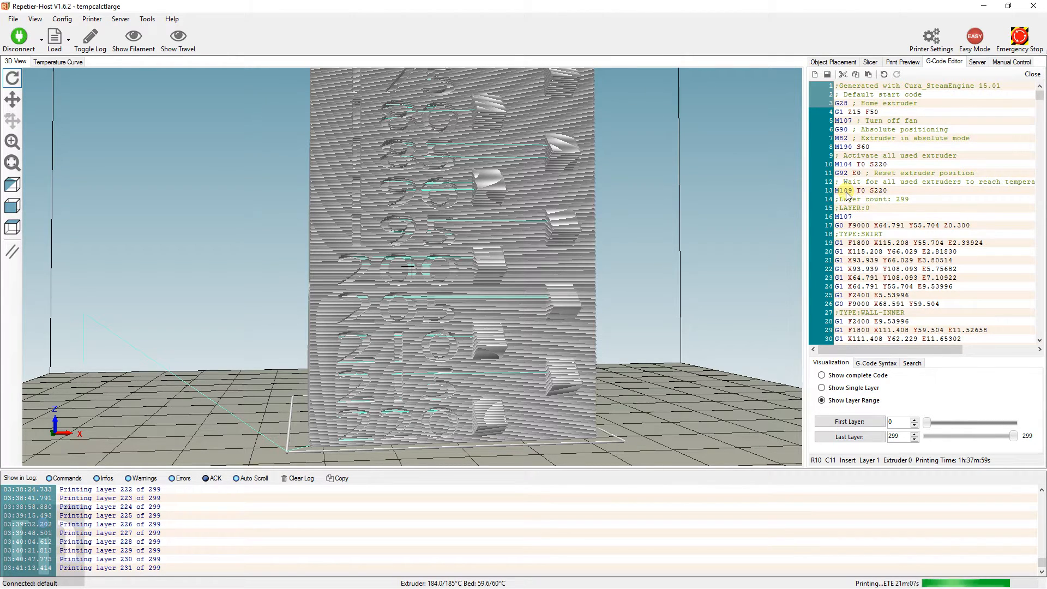
left_click(843, 190)
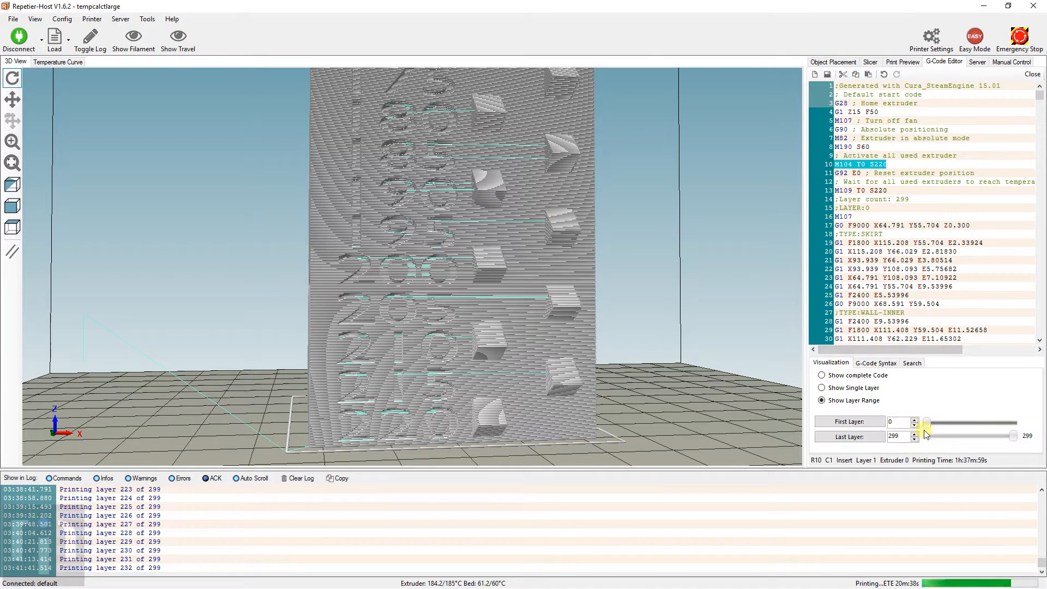
Step: Limit the layer preview to the first layers up to 29 and look through the G-code search panel
left_click_drag(1012, 436, 927, 436)
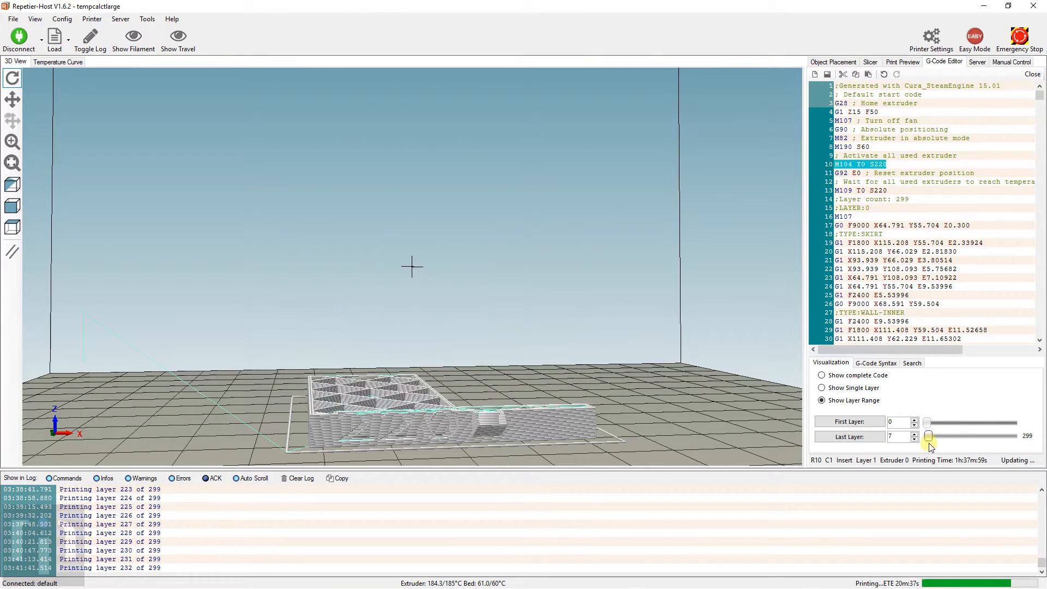
left_click_drag(928, 435, 931, 435)
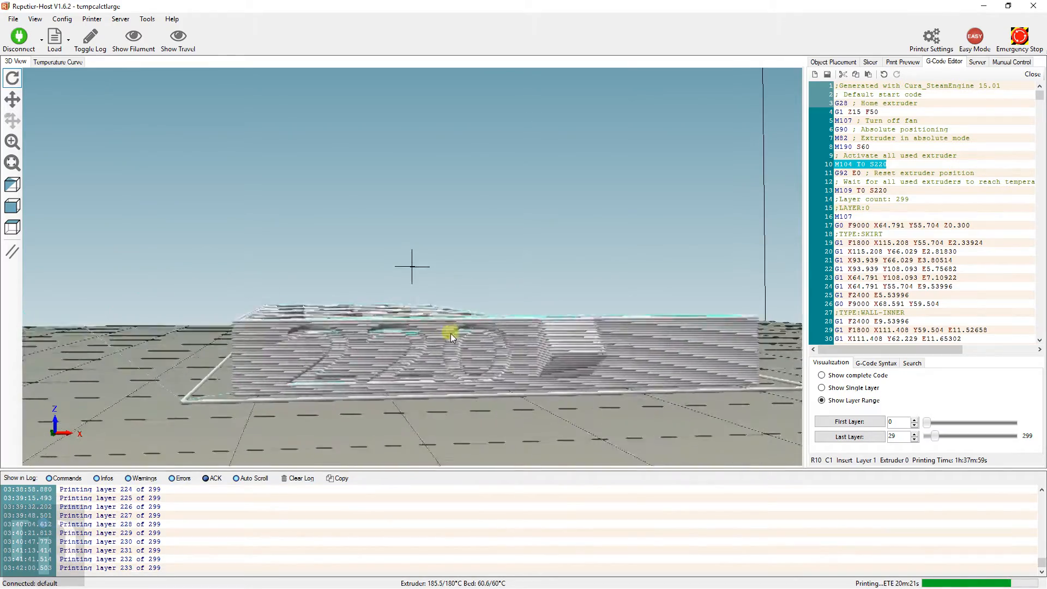
left_click(177, 38)
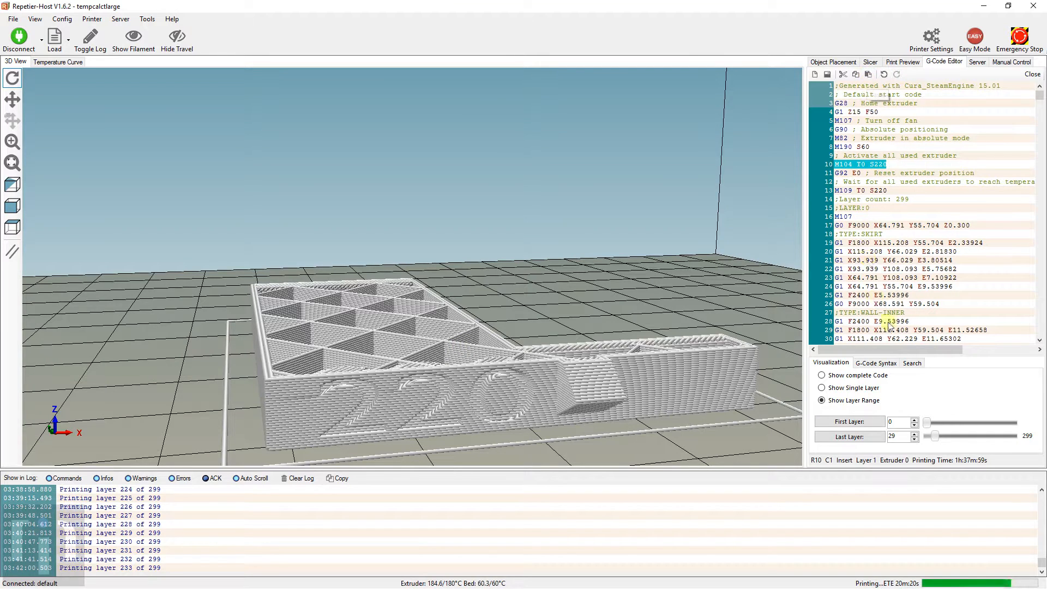
left_click(912, 362)
type(";LAYER:58")
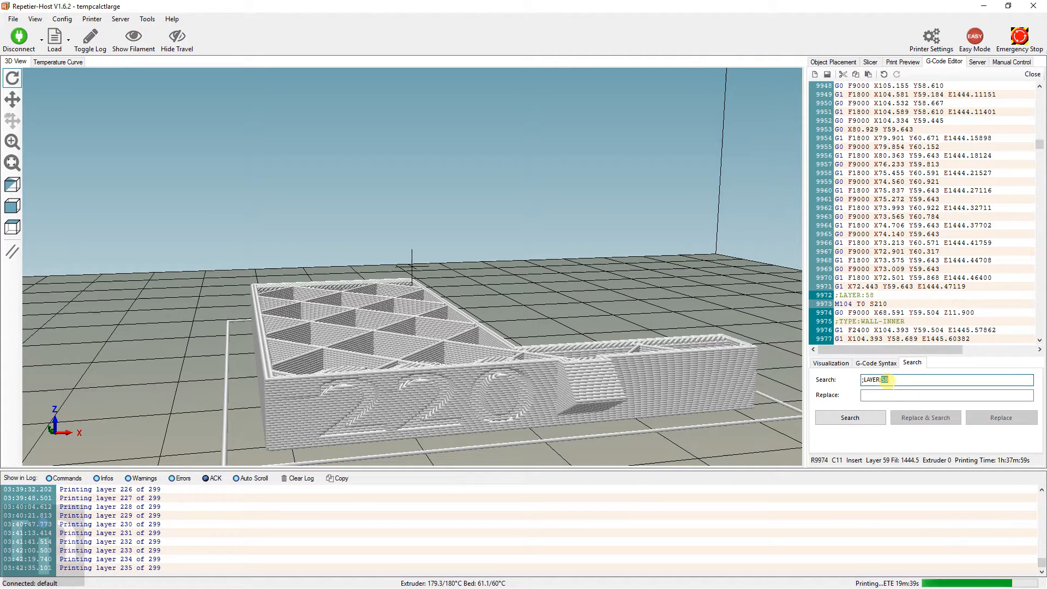
left_click(830, 362)
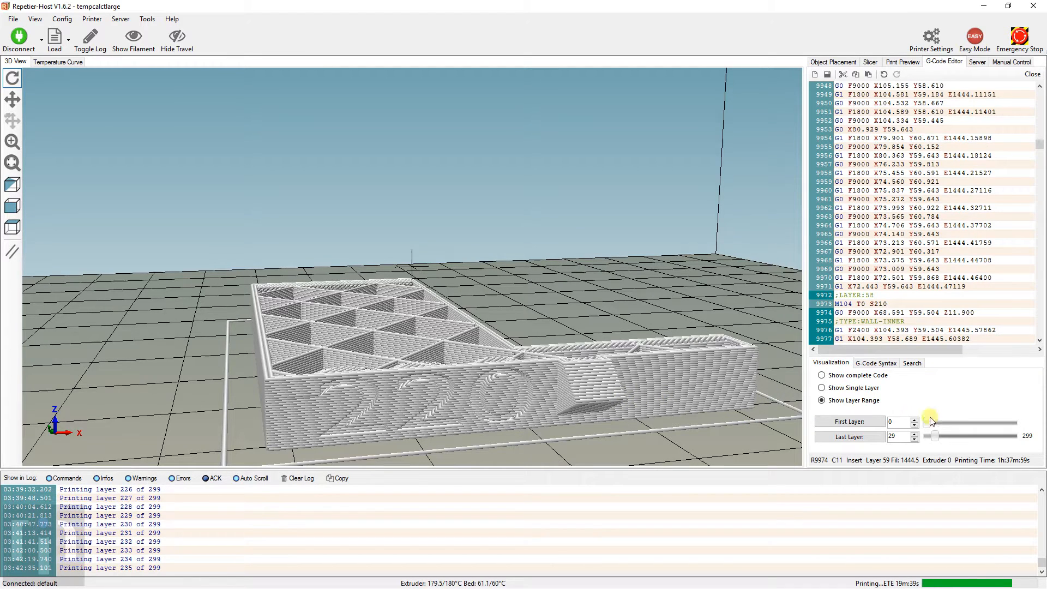
Step: Drag the Last Layer slider up so the preview reveals the tower toward its top
left_click_drag(935, 437, 951, 436)
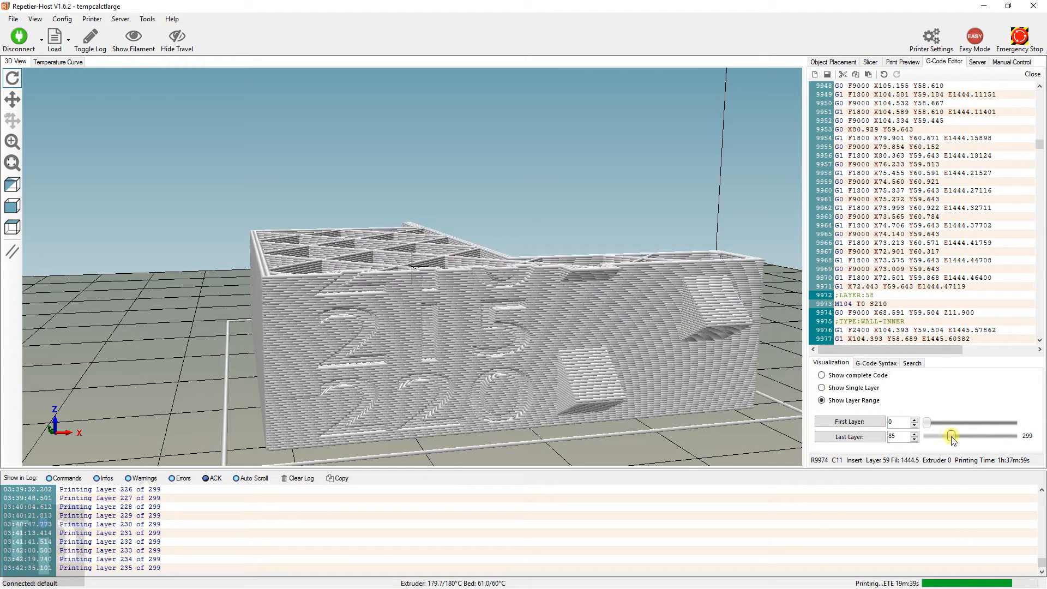
left_click_drag(952, 436, 972, 437)
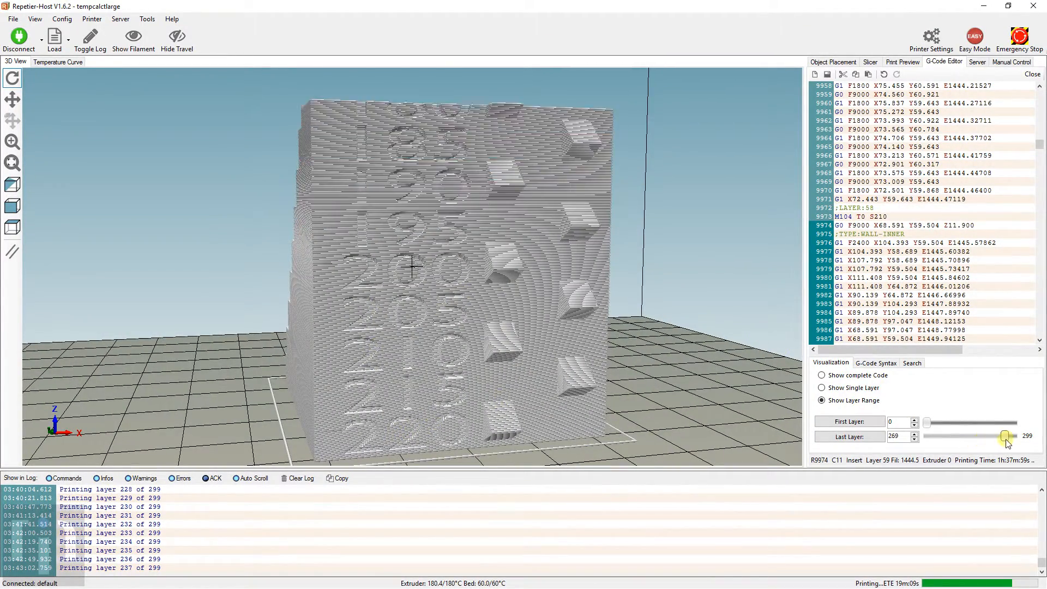
left_click_drag(1004, 436, 1037, 437)
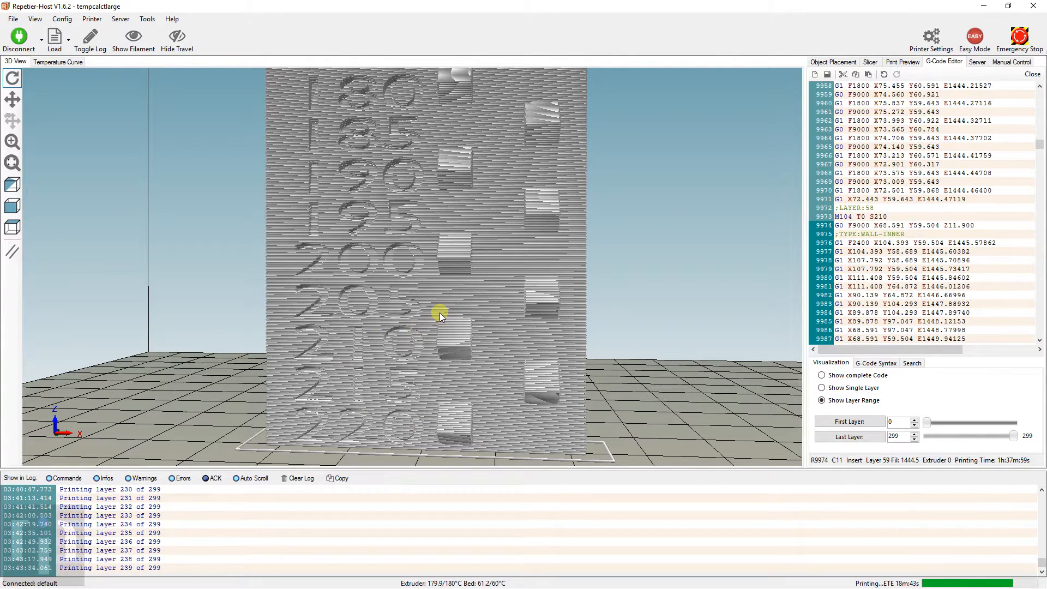
mouse_move(428, 292)
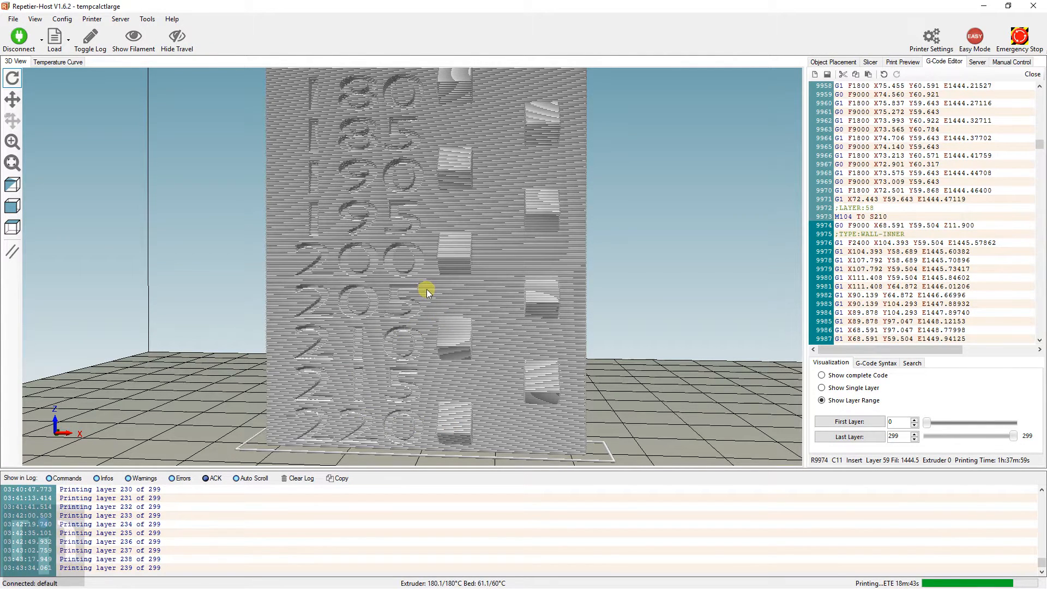
mouse_move(448, 280)
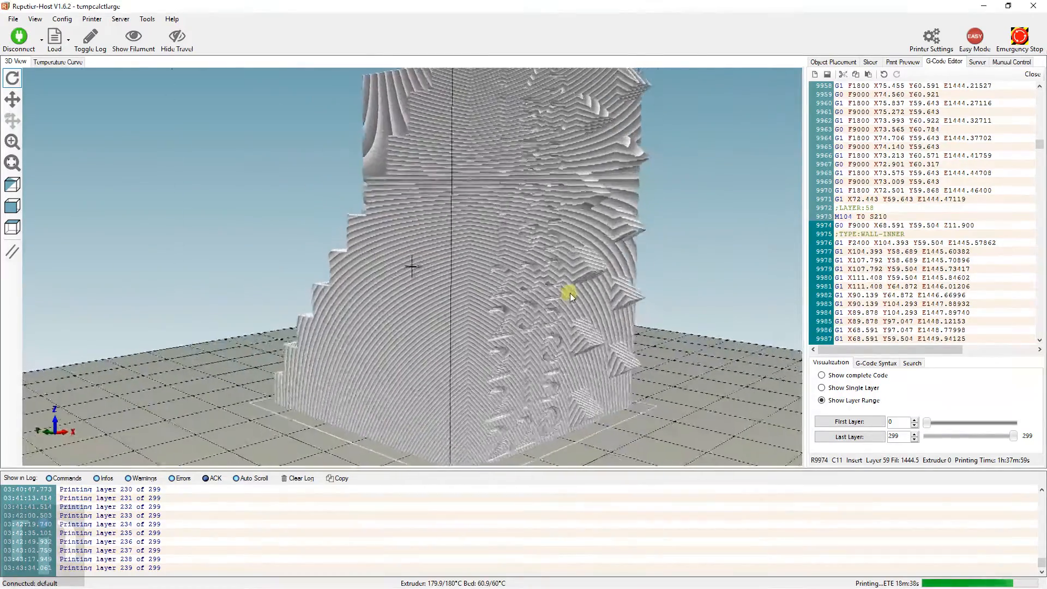
Step: Orbit the full 299-layer tower to inspect its temperature labels, then go to the Slicer settings
left_click_drag(571, 296, 448, 251)
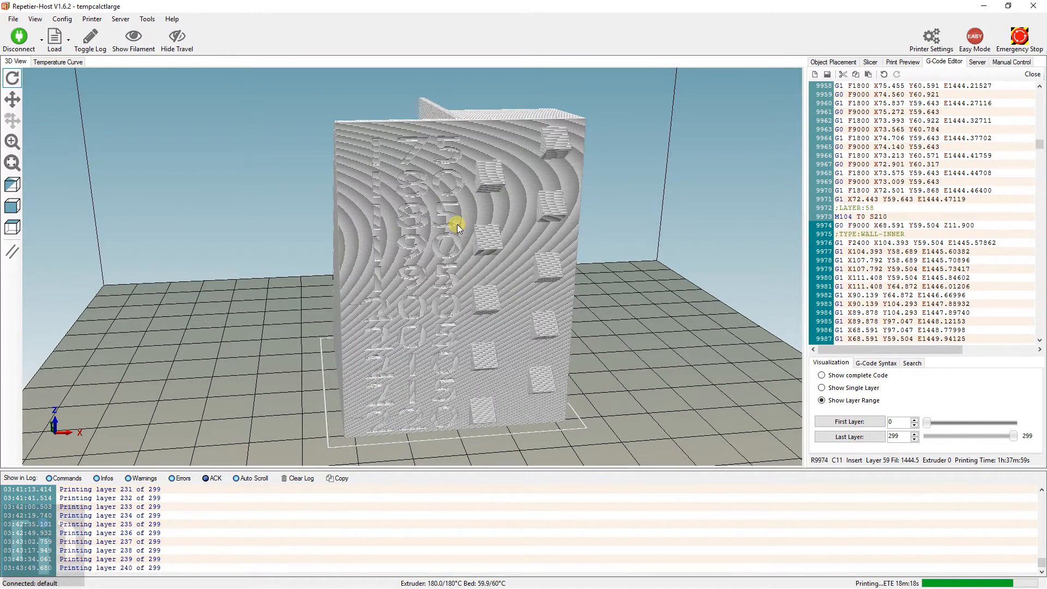
left_click_drag(457, 226, 471, 297)
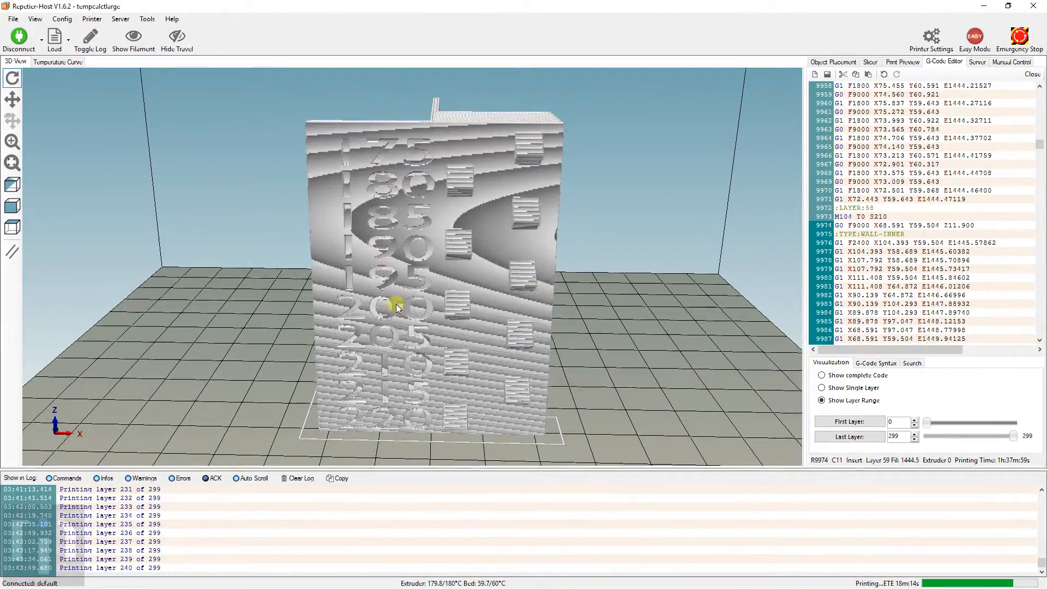
left_click_drag(397, 307, 437, 337)
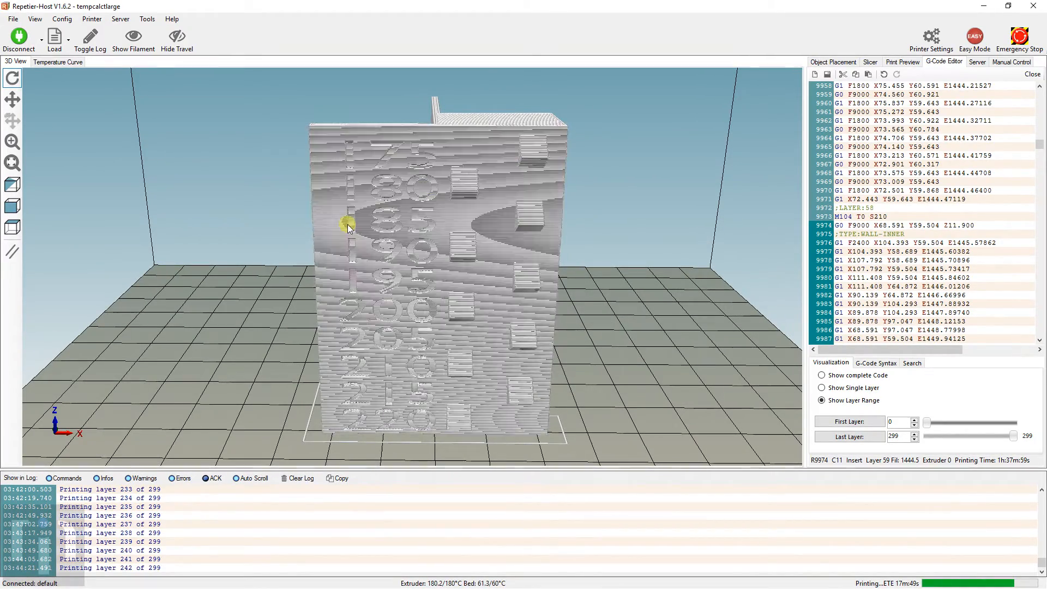
left_click_drag(346, 223, 511, 223)
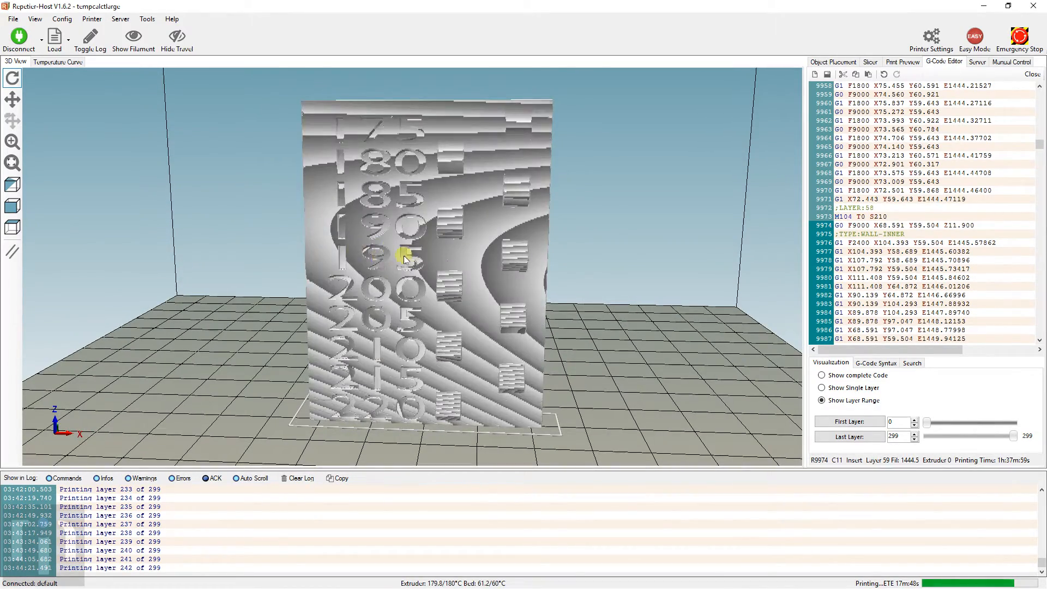
left_click_drag(403, 260, 421, 297)
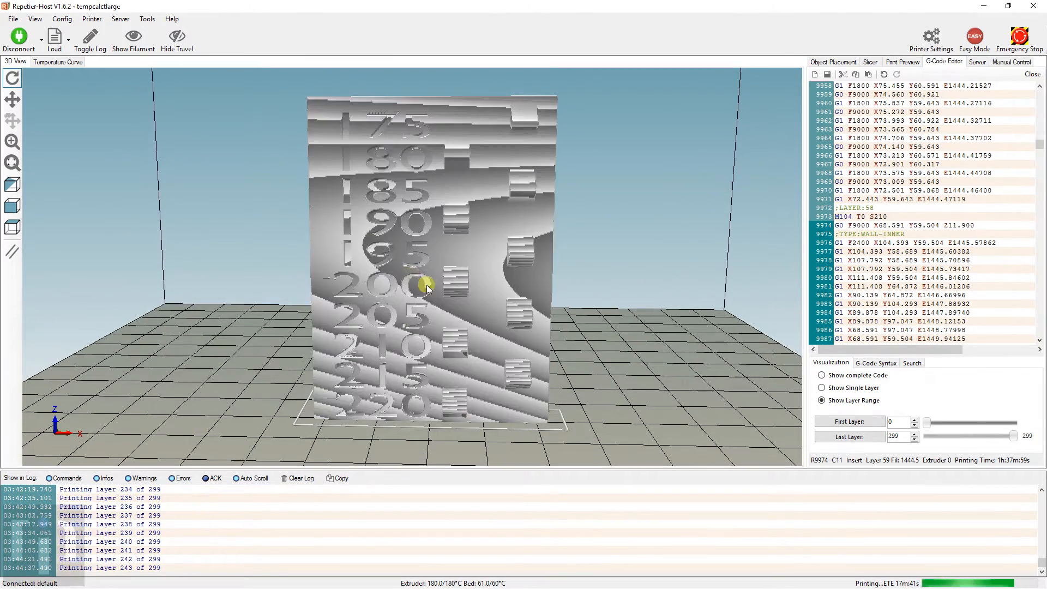
left_click_drag(428, 287, 468, 307)
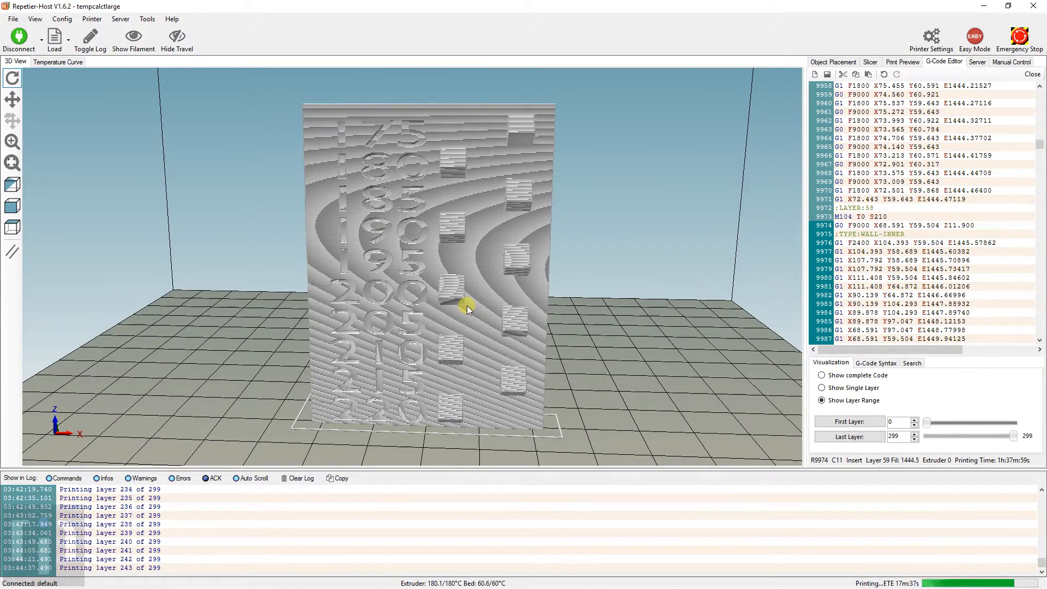
left_click_drag(468, 307, 500, 309)
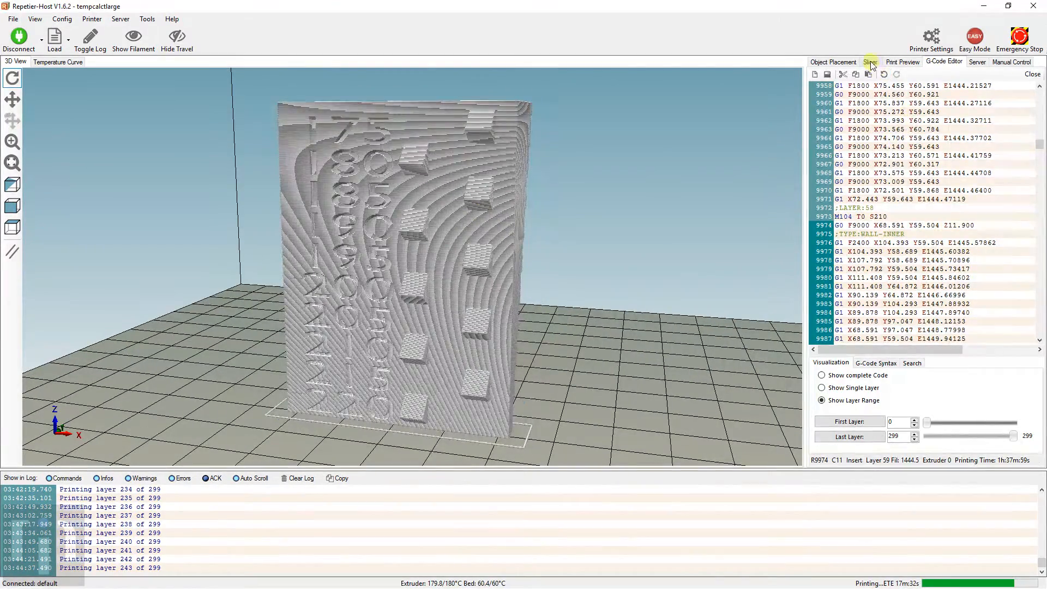
left_click(869, 61)
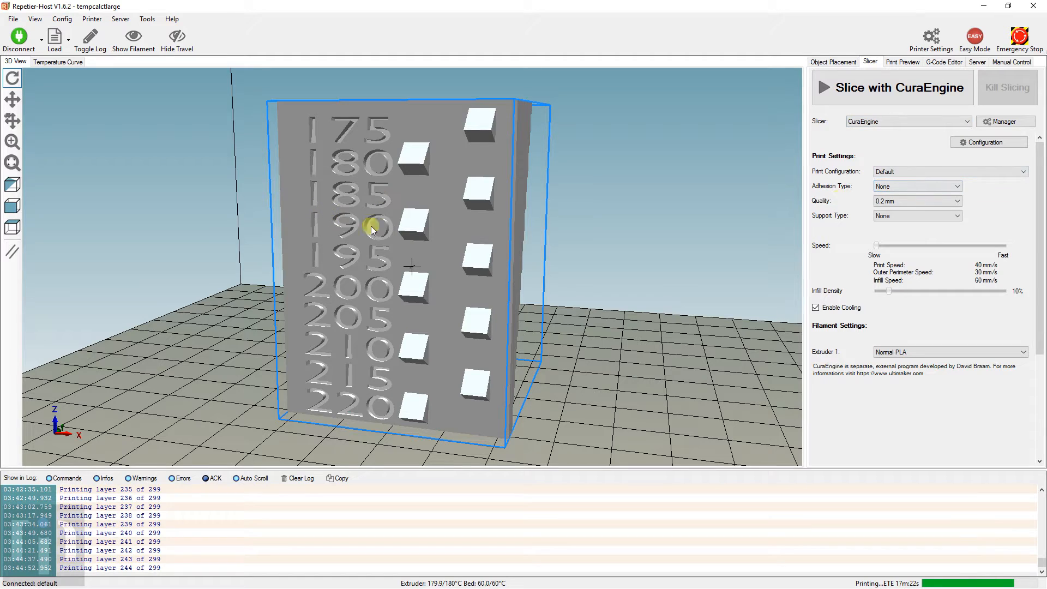
mouse_move(862, 226)
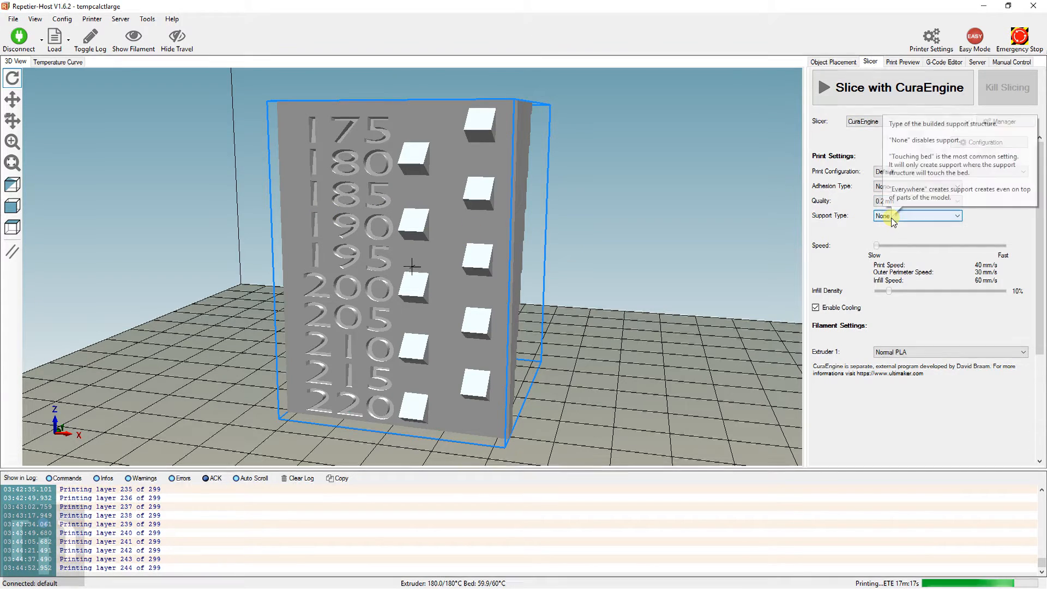
mouse_move(891, 296)
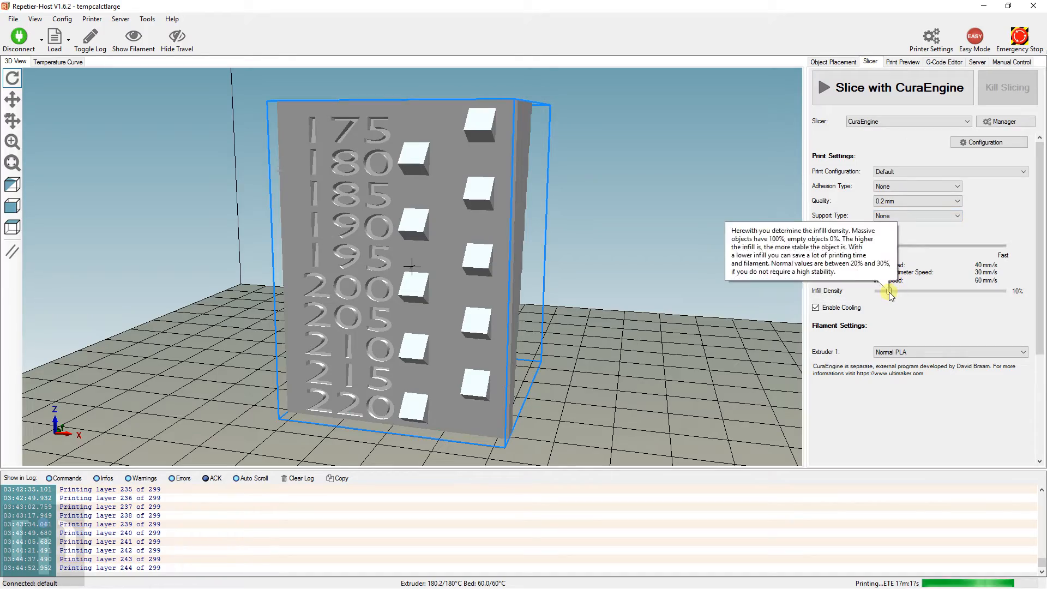
left_click_drag(412, 267, 384, 354)
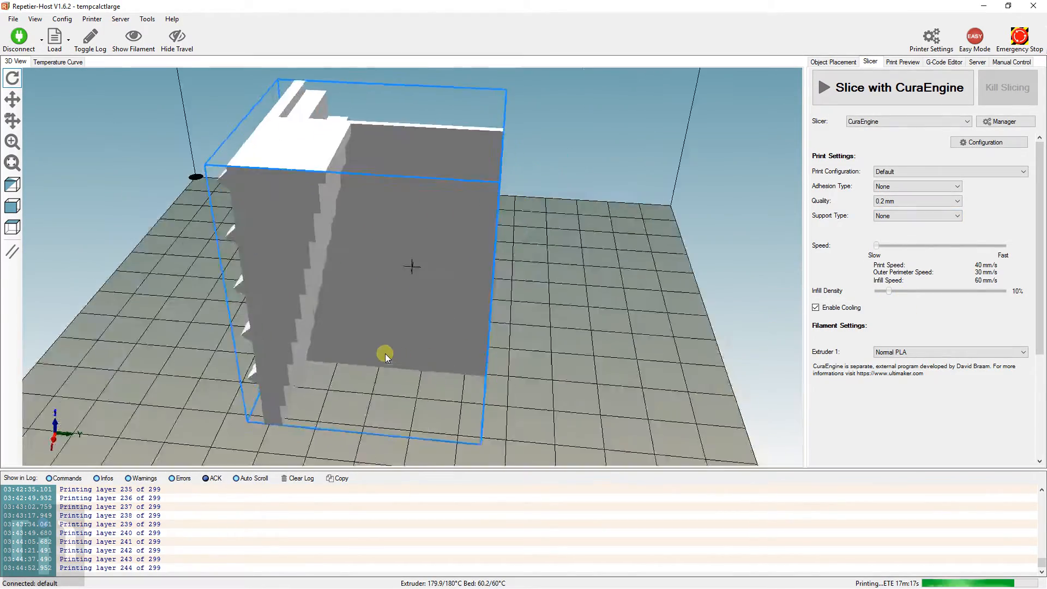
left_click_drag(385, 352, 415, 297)
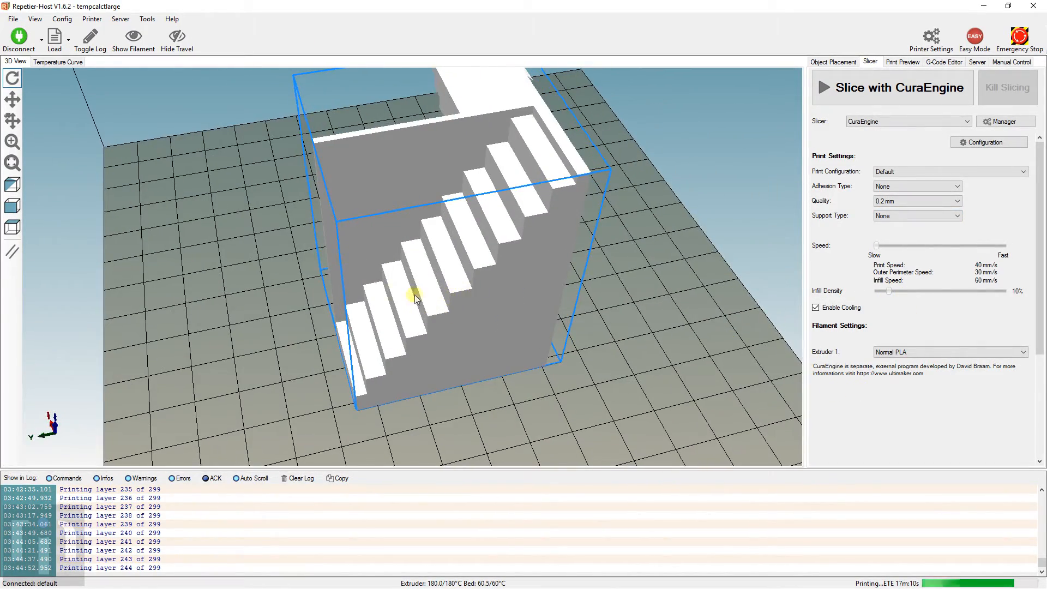
left_click_drag(414, 297, 340, 227)
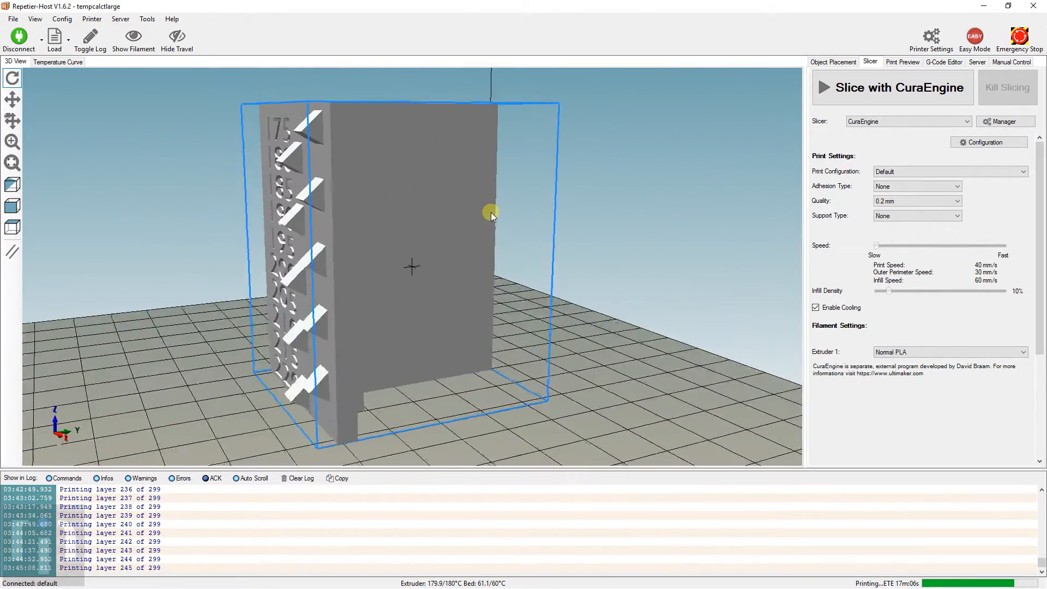
left_click_drag(491, 213, 295, 220)
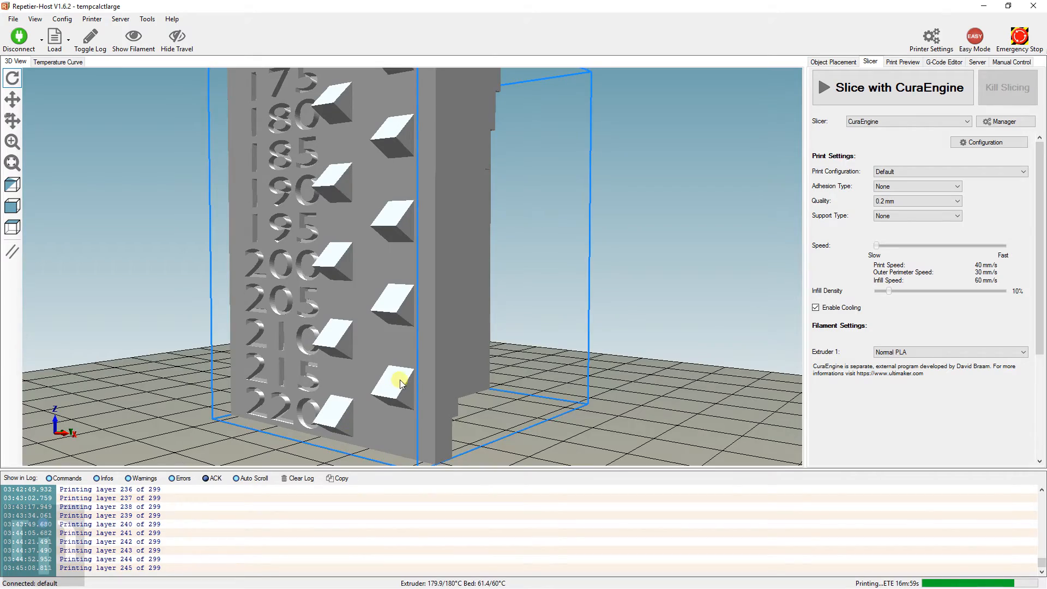
left_click_drag(400, 384, 240, 406)
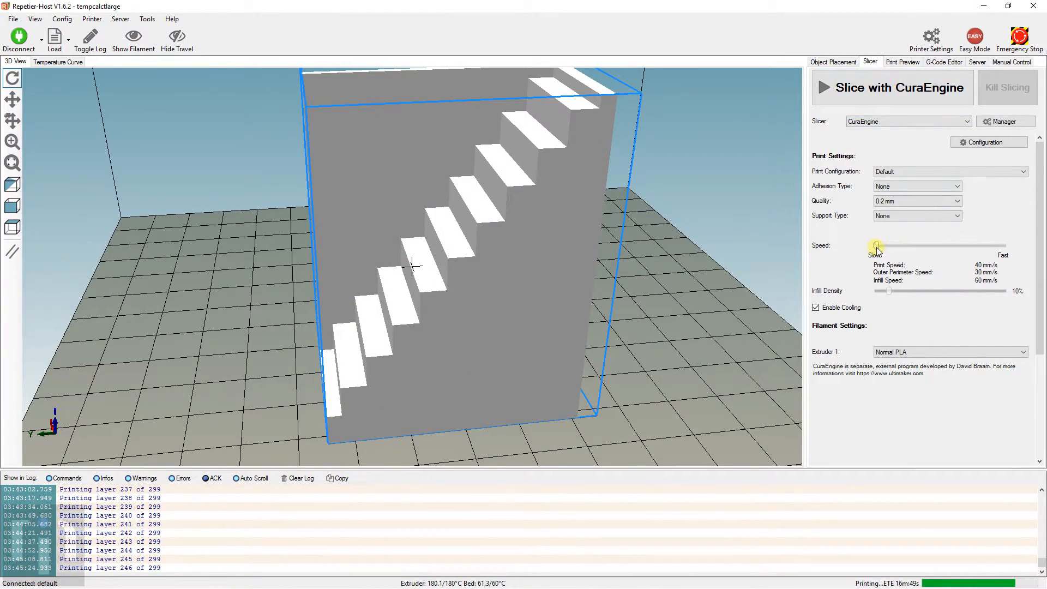
Step: Raise the print speed to 60 mm/s and re-slice the tower with CuraEngine into new G-code
left_click_drag(877, 247, 940, 248)
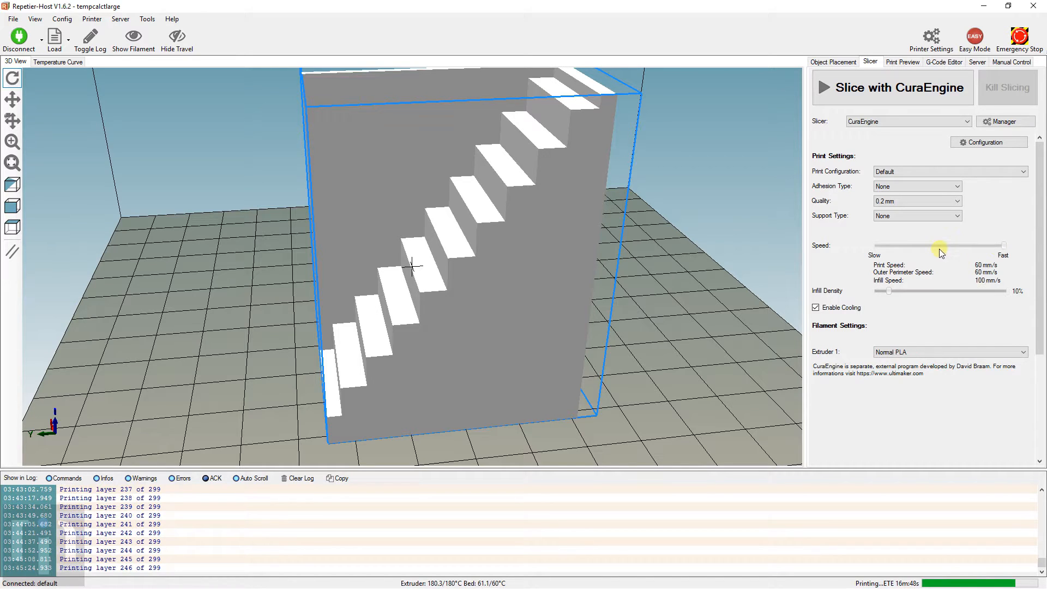
left_click(891, 88)
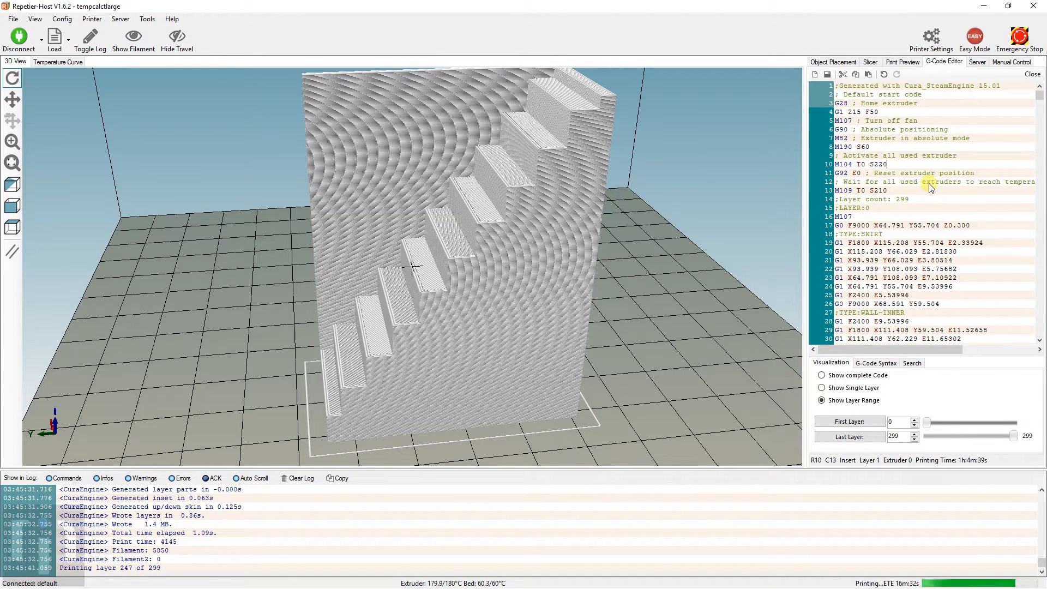
left_click_drag(414, 267, 314, 308)
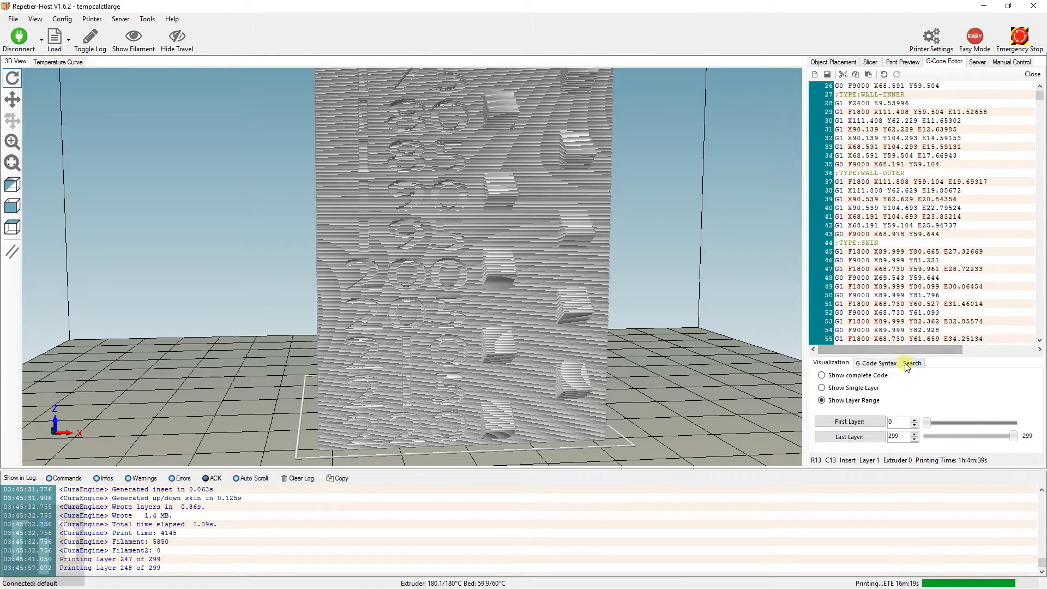
Step: Search the layer marker and insert an M104 T0 temperature command (205 °C after layer 87)
left_click(912, 362)
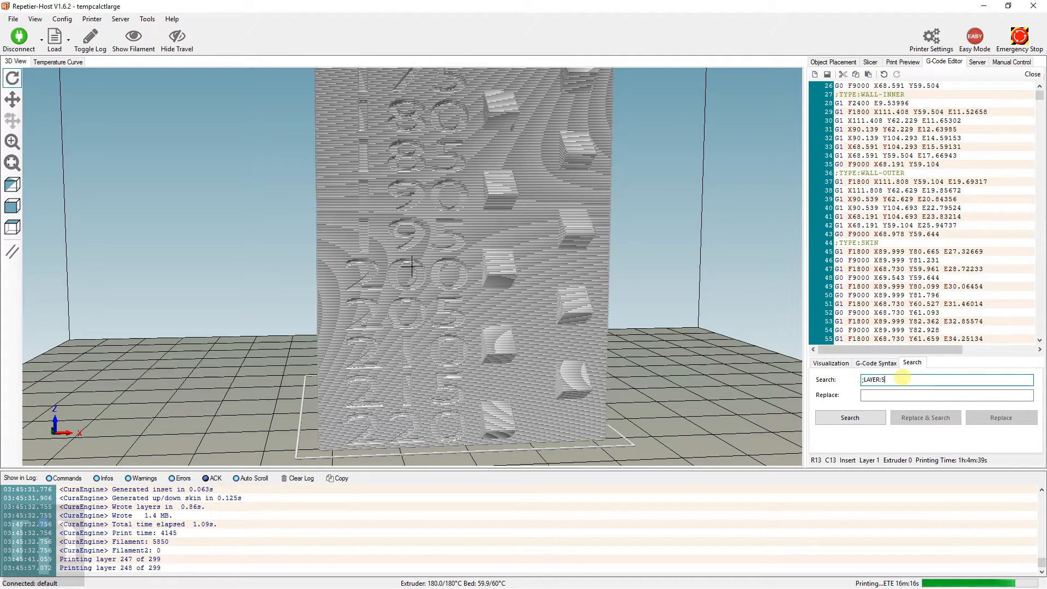
type("9")
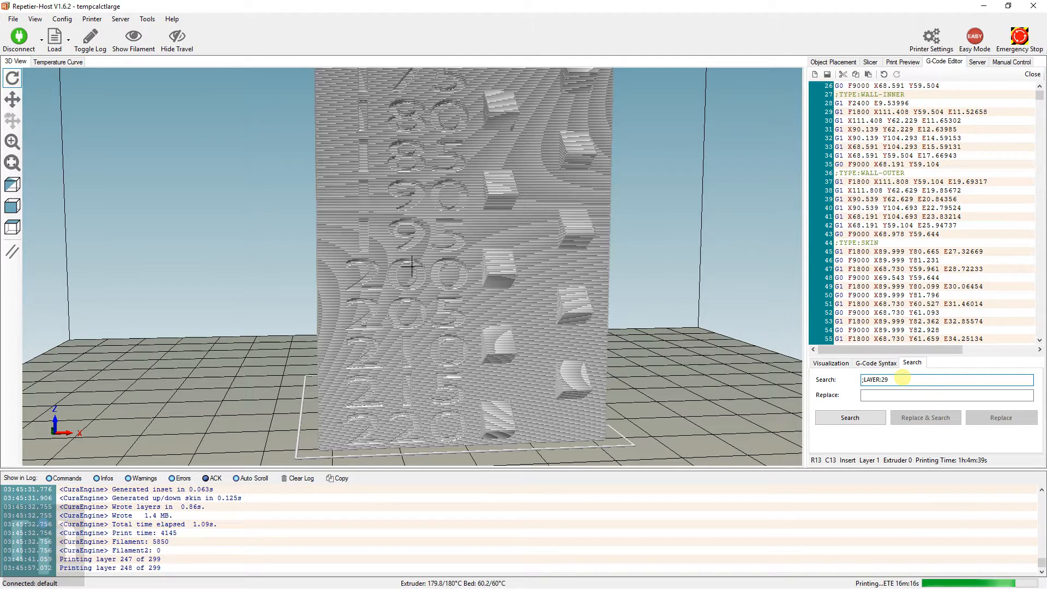
left_click(849, 418)
type("M104 T0 S215")
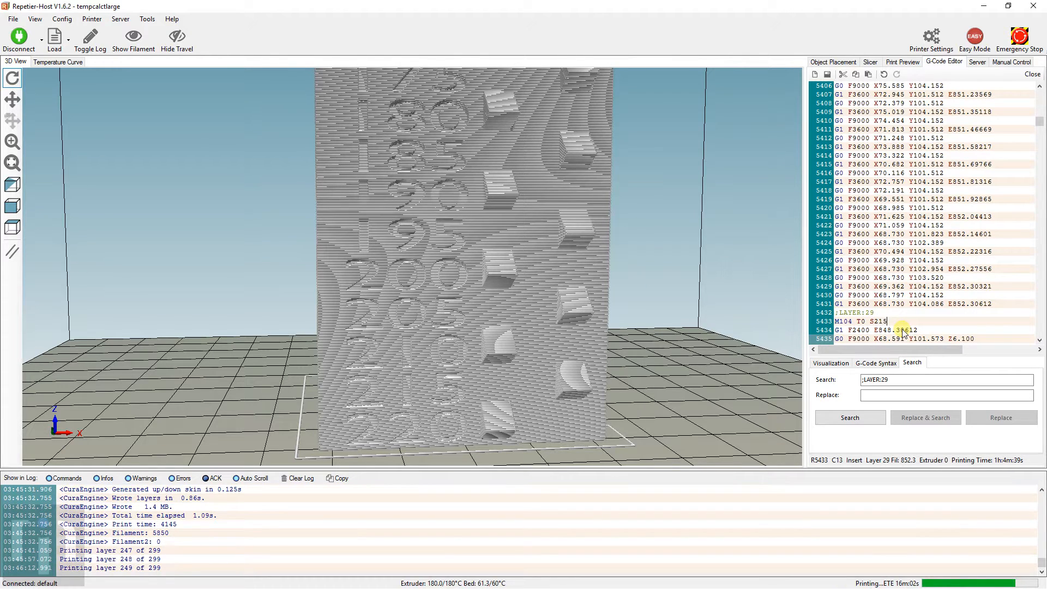
left_click(869, 61)
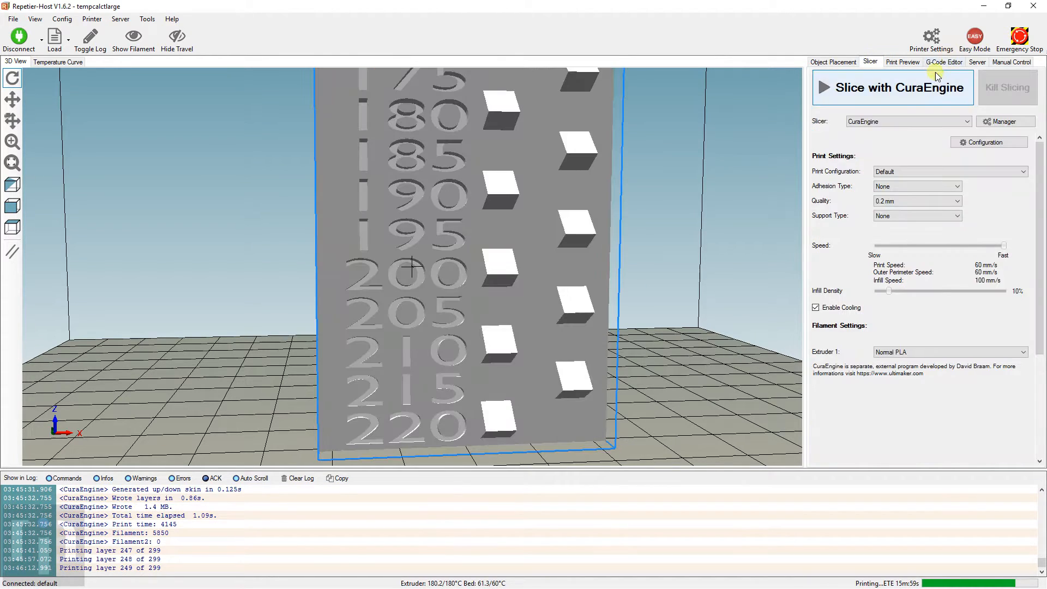
left_click(943, 61)
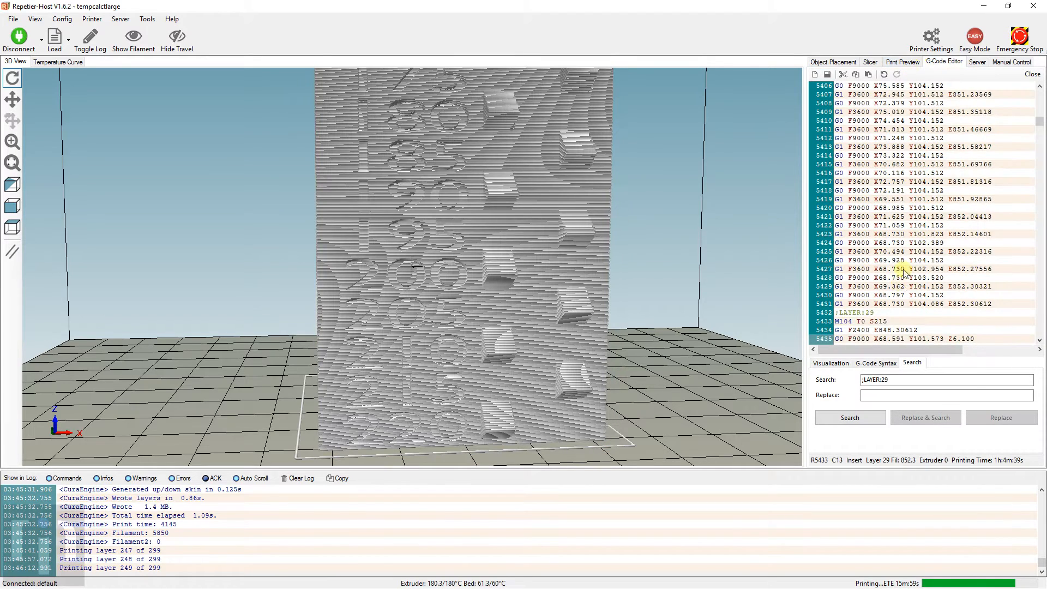
left_click(941, 380)
type("7")
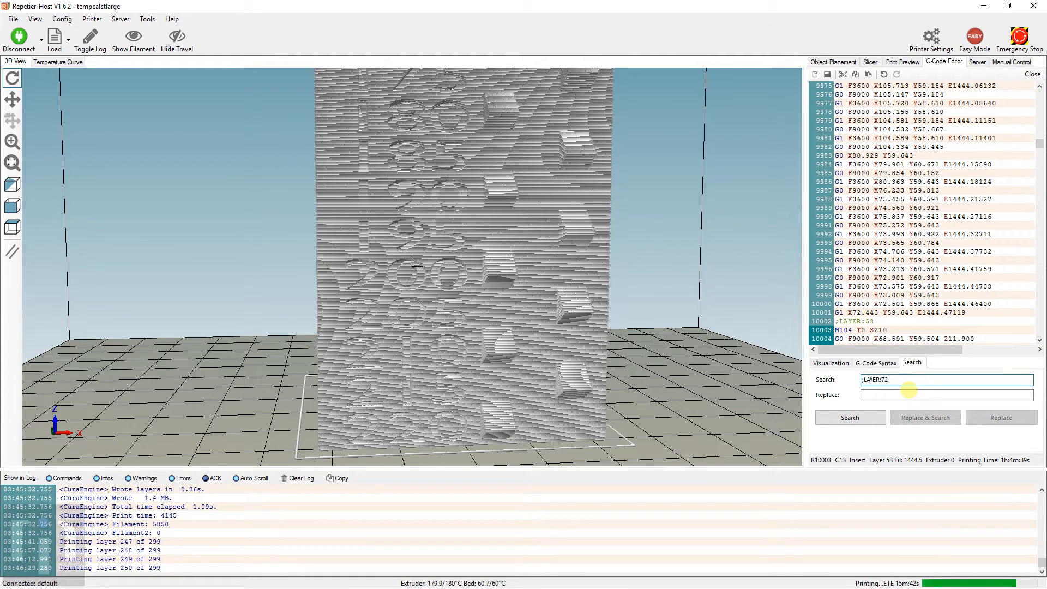
key("BackSpace")
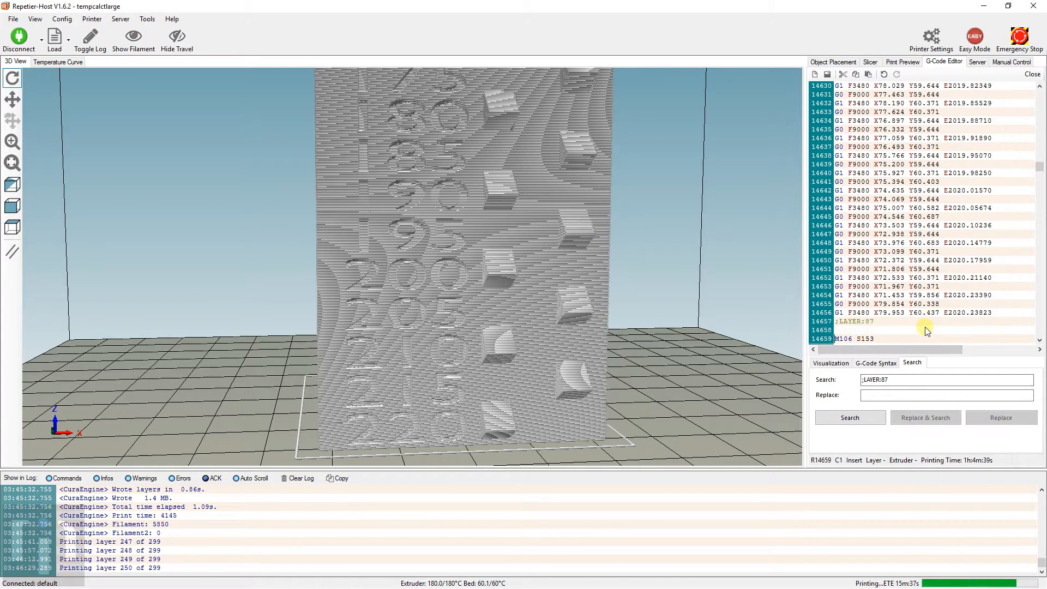
type("M104 TO S220")
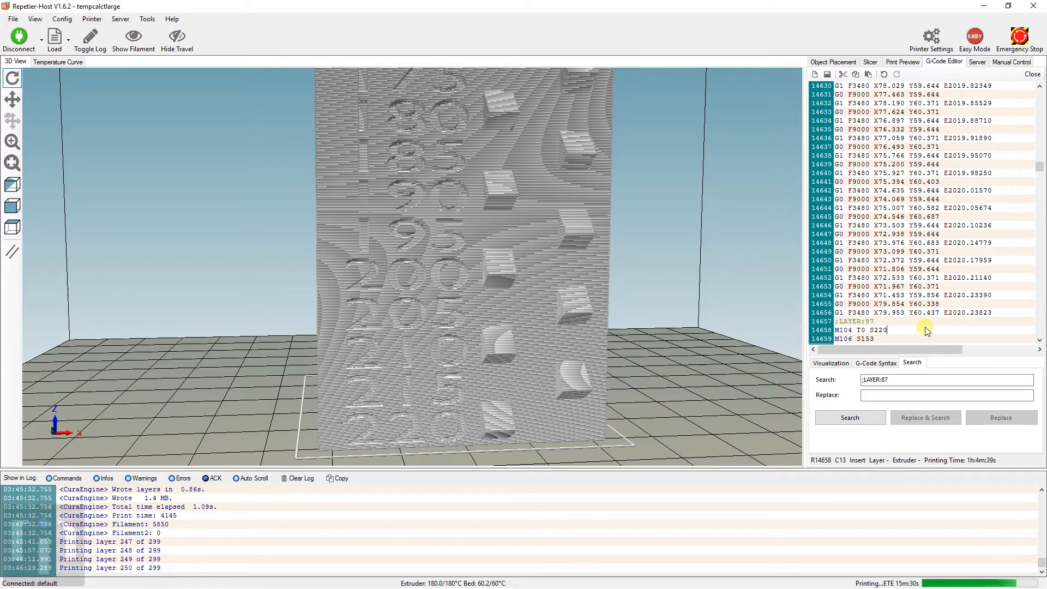
left_click(830, 362)
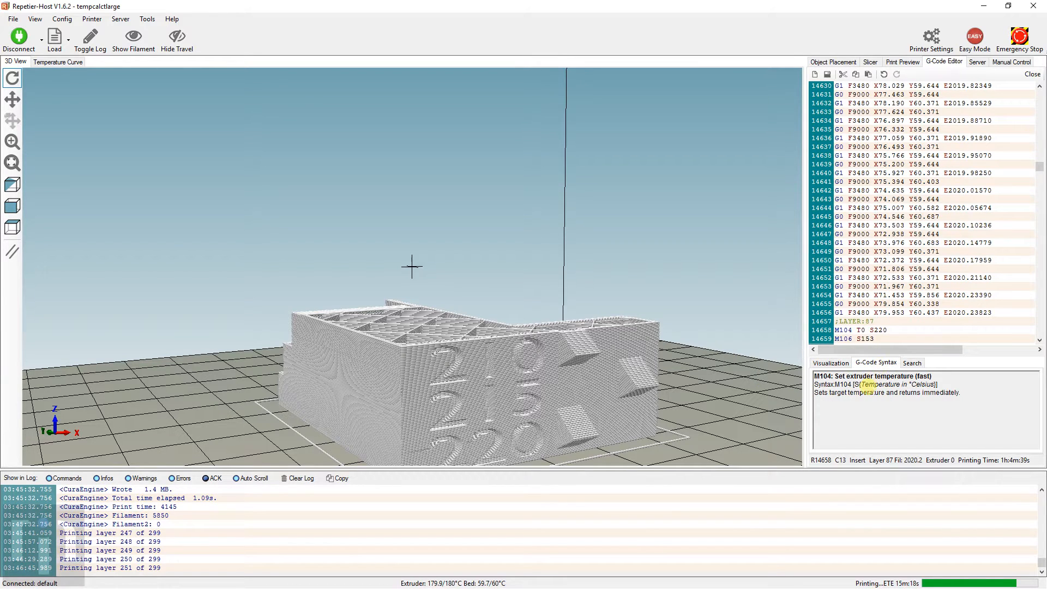
Step: Find the ;LAYER:116 marker and insert M104 T0 S200 after it, then switch to Blender
left_click(912, 362)
type("5")
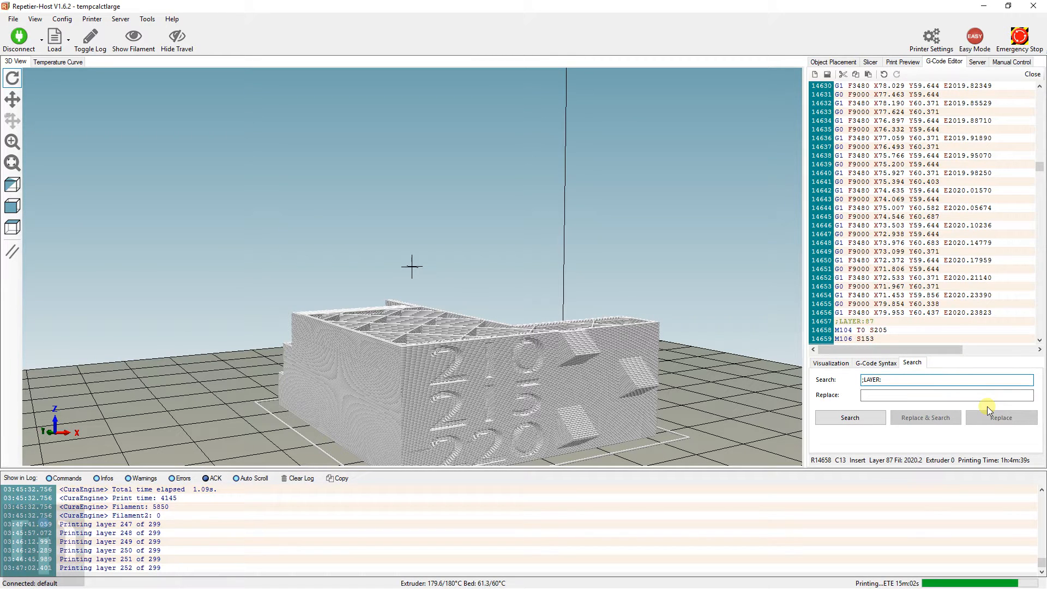
left_click(849, 418)
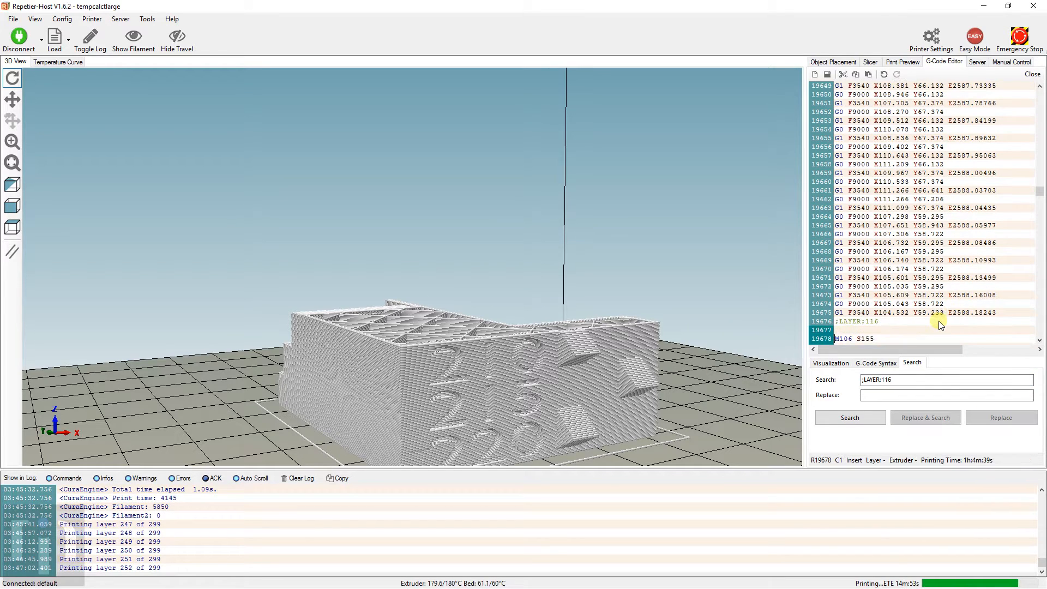
type("M104 T0 S")
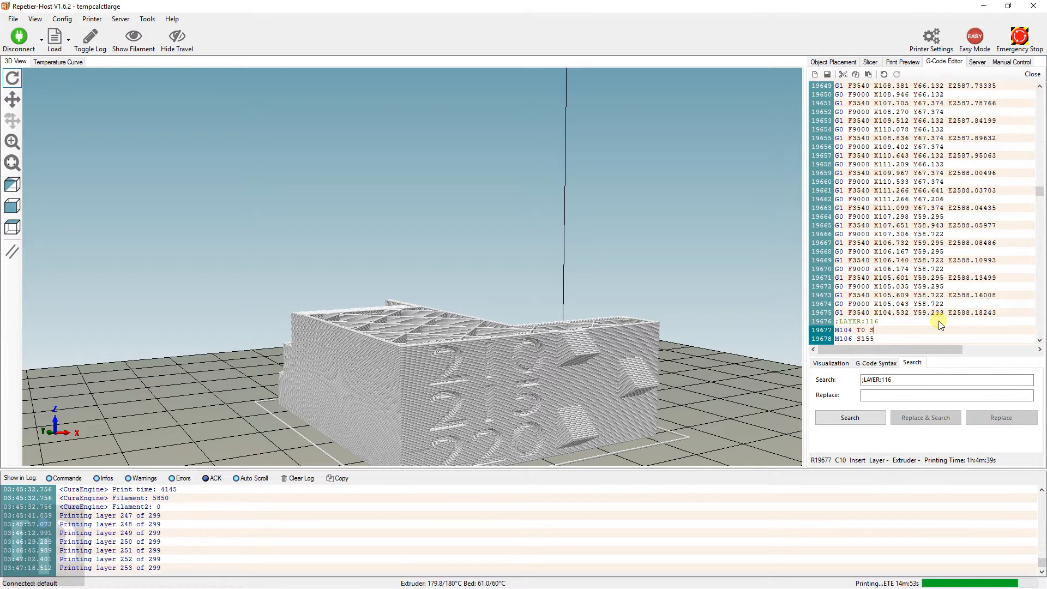
type("200")
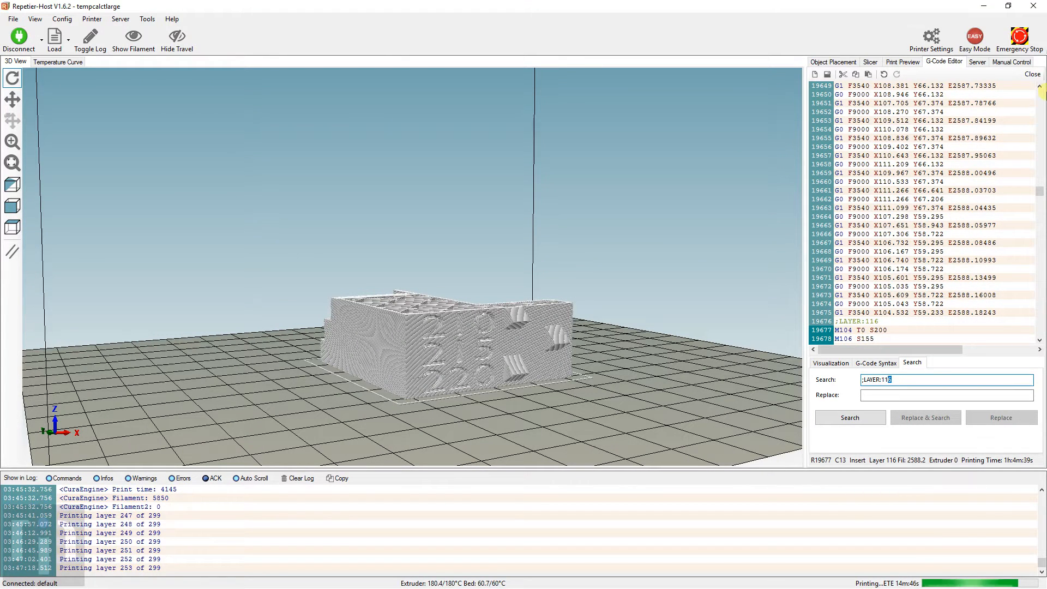
key("alt+tab")
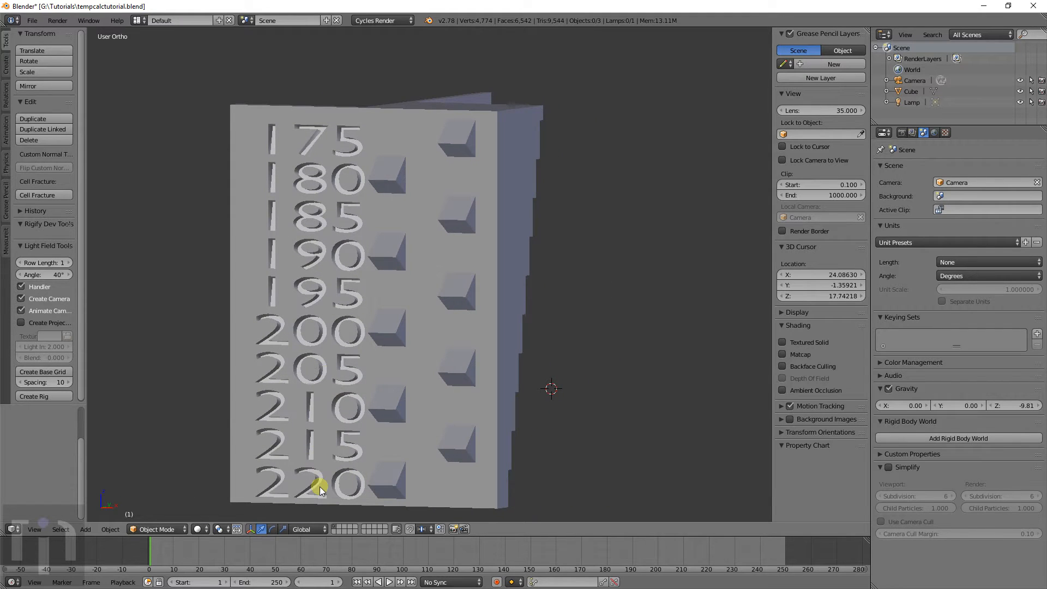
mouse_move(324, 145)
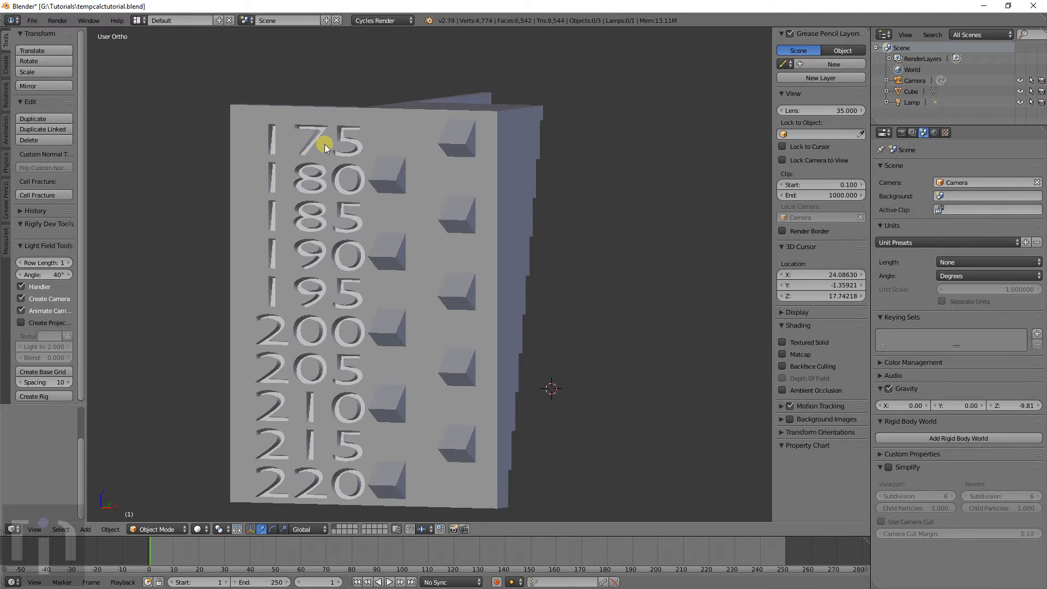
mouse_move(292, 229)
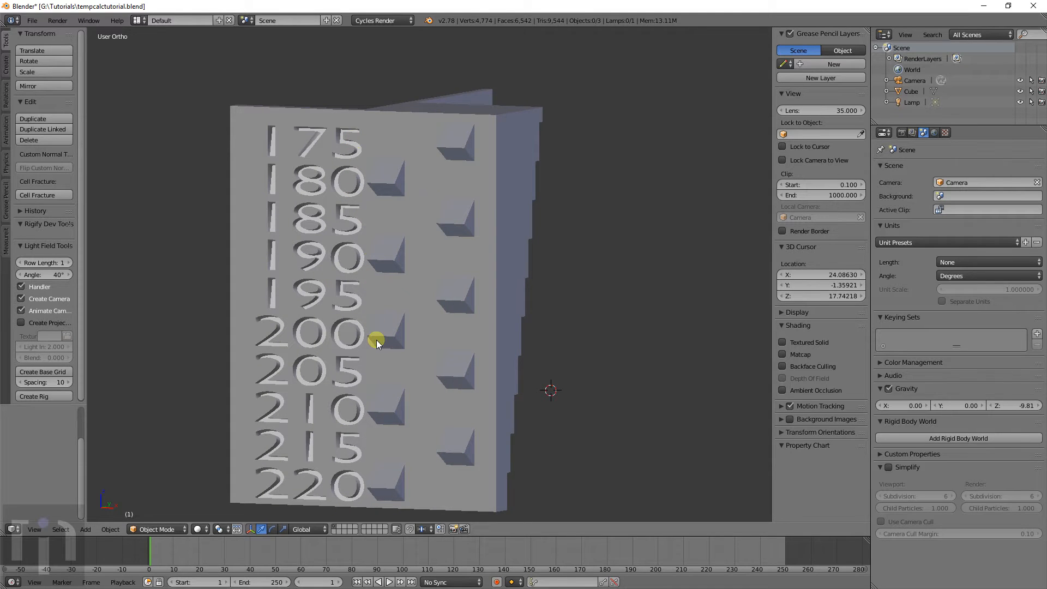
left_click_drag(377, 340, 226, 394)
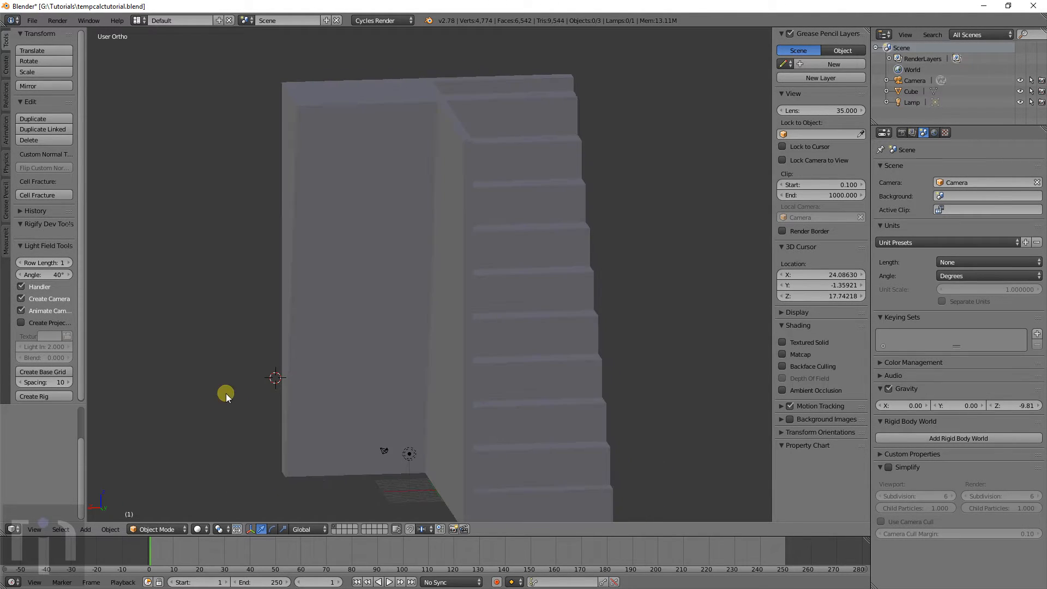
left_click_drag(226, 394, 336, 402)
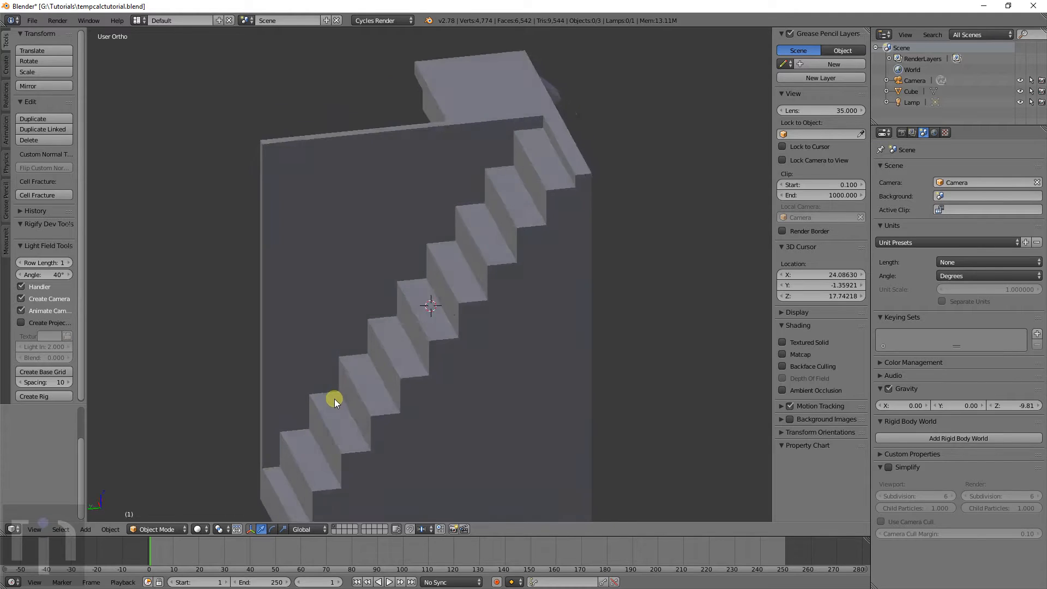
left_click_drag(333, 401, 389, 353)
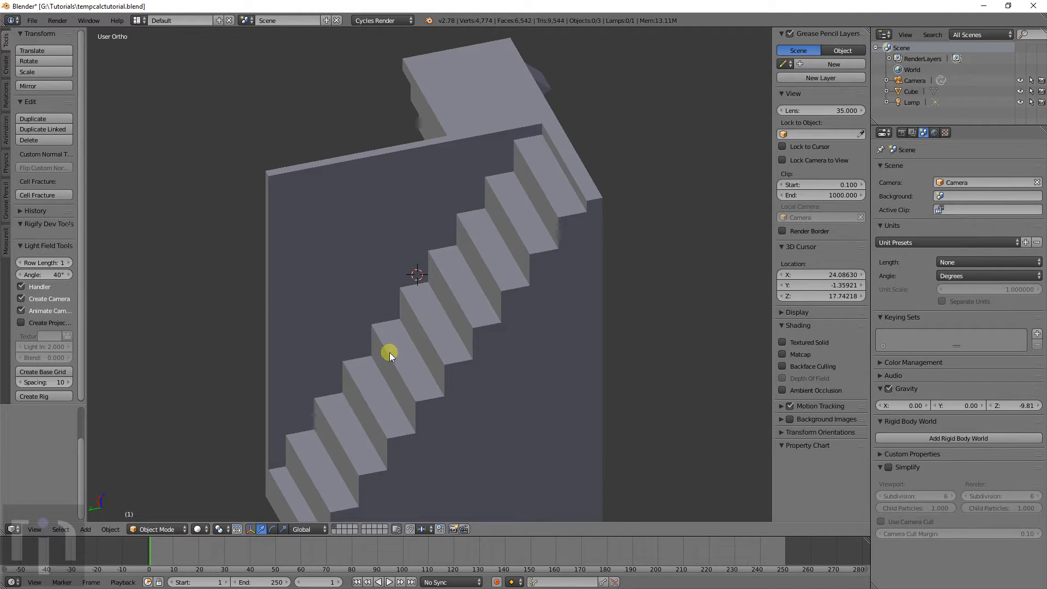
left_click_drag(390, 352, 435, 255)
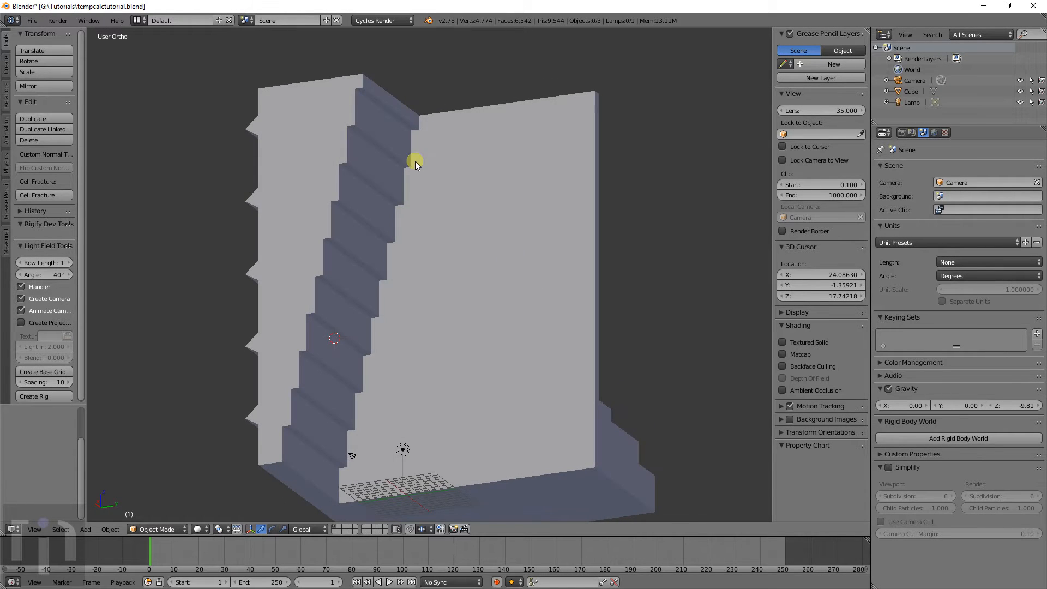
left_click_drag(416, 164, 304, 208)
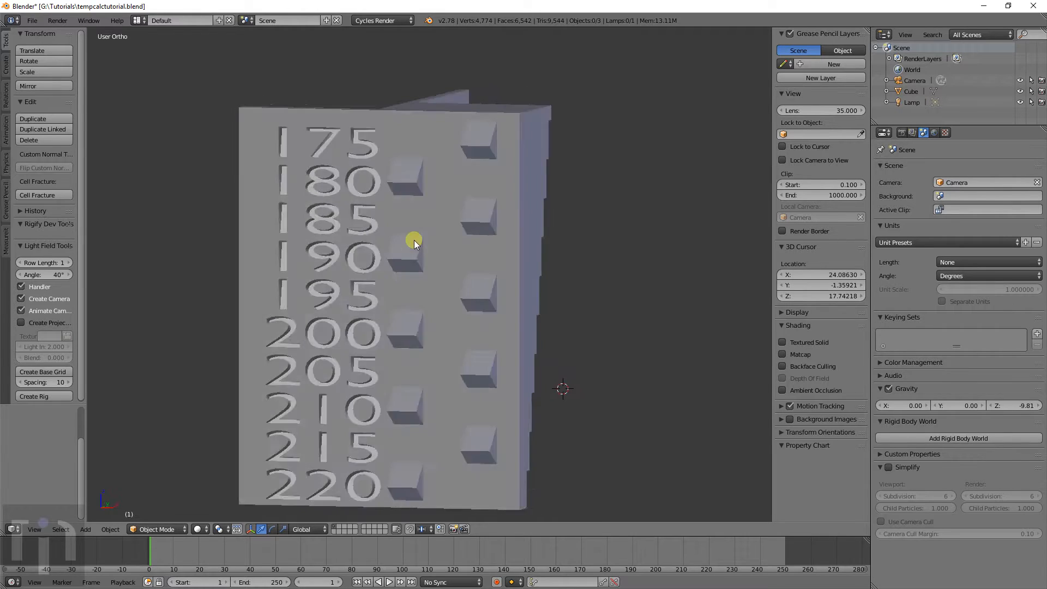
left_click_drag(414, 240, 321, 248)
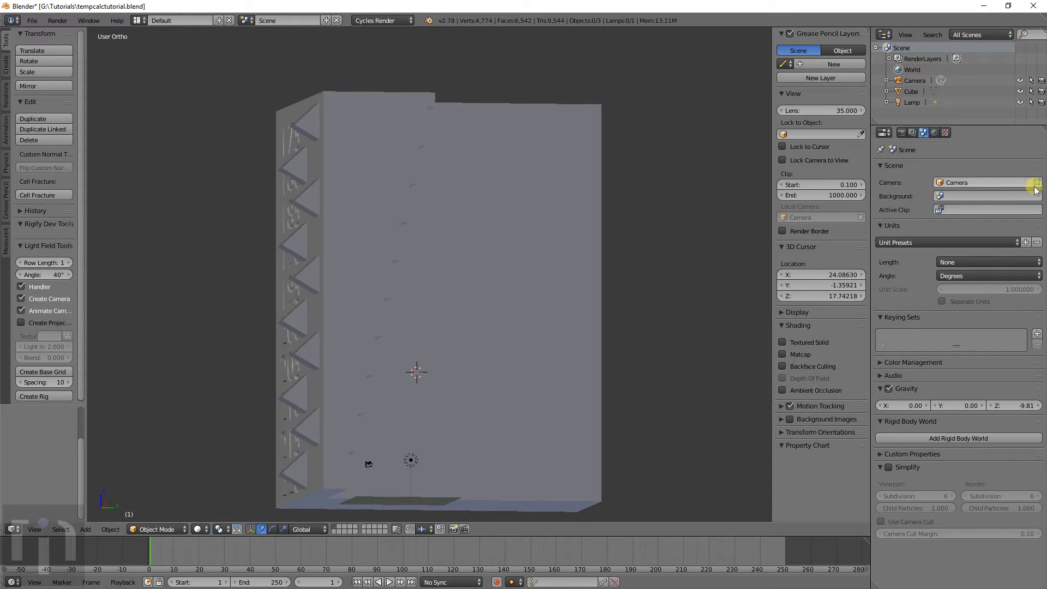
key("alt+tab")
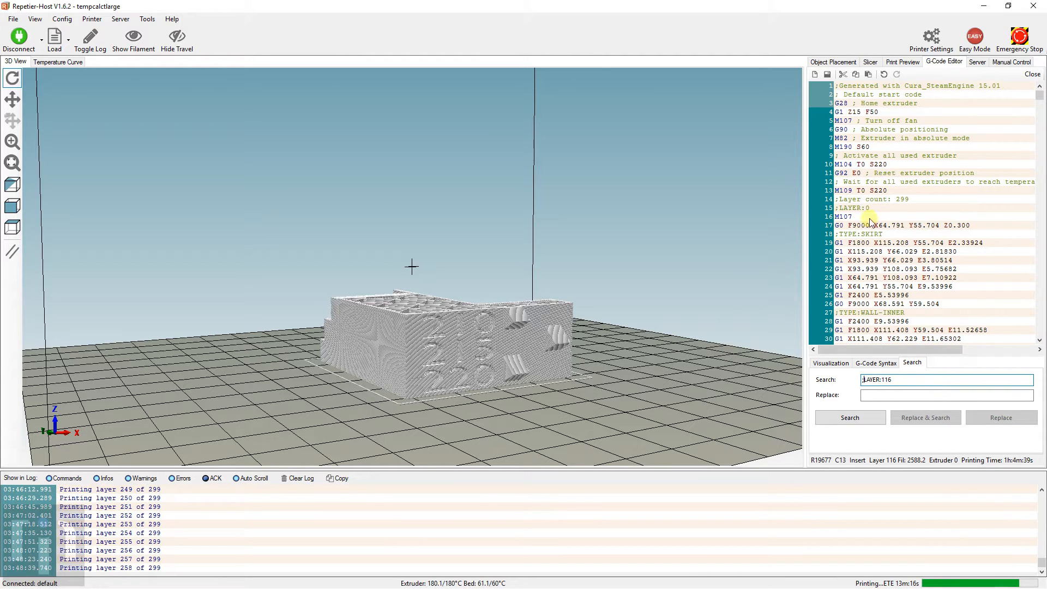
Step: Double-click in the G-code editor before bringing up the Windows Start menu
double_click(849, 208)
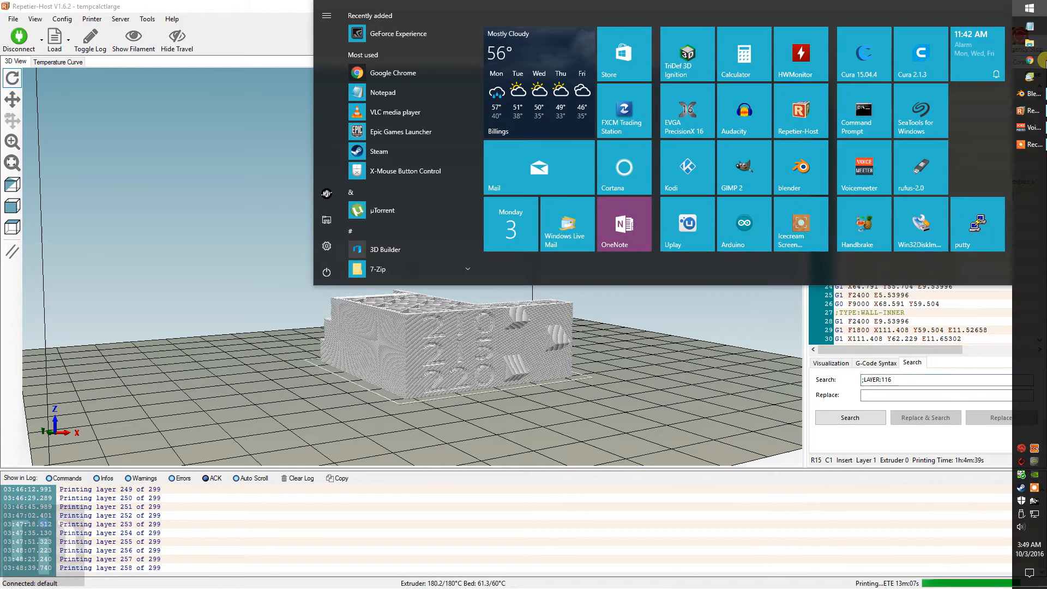
Step: Type 'adfadf' in Notepad, run a Find that reports text not found, then close Notepad
left_click(383, 91)
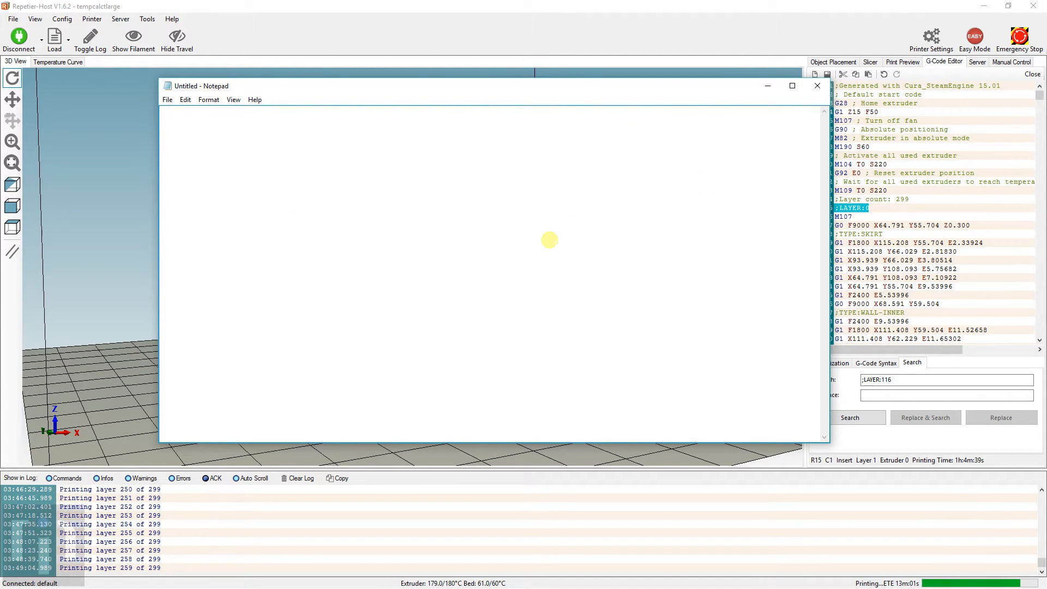
mouse_move(488, 212)
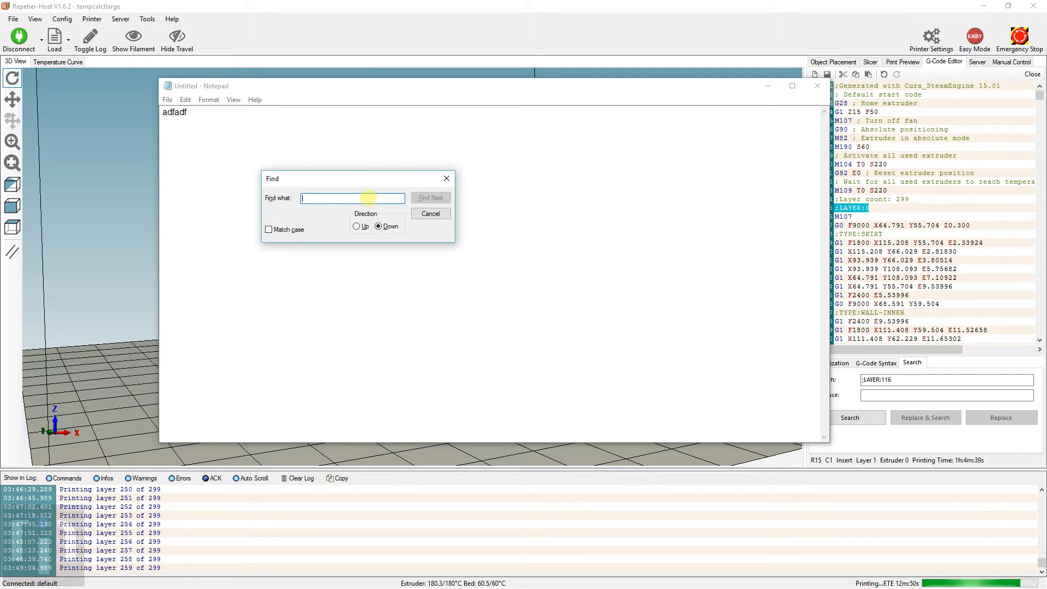
type("adfadf")
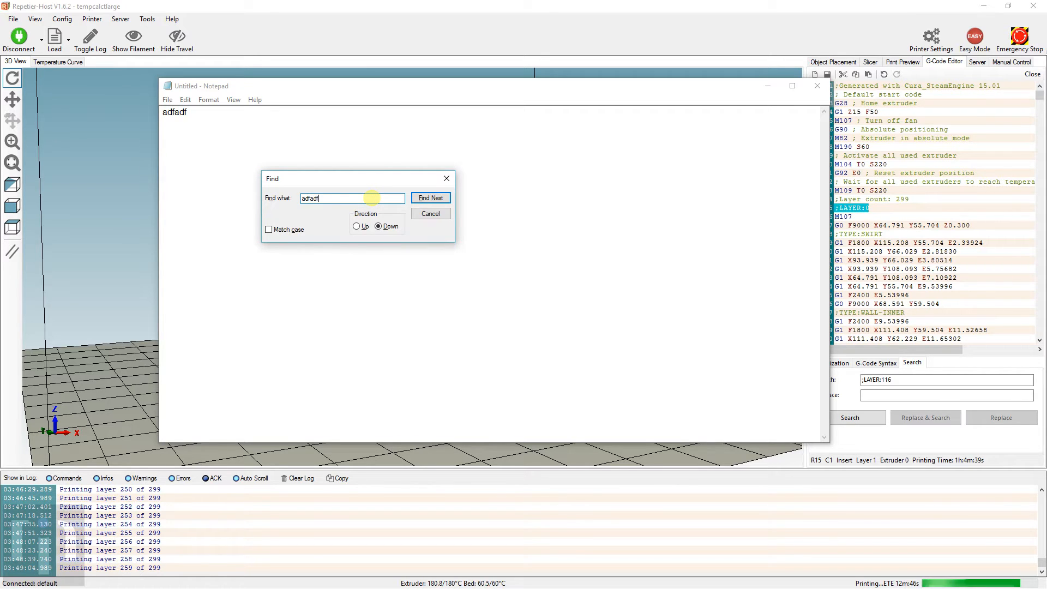
left_click(430, 197)
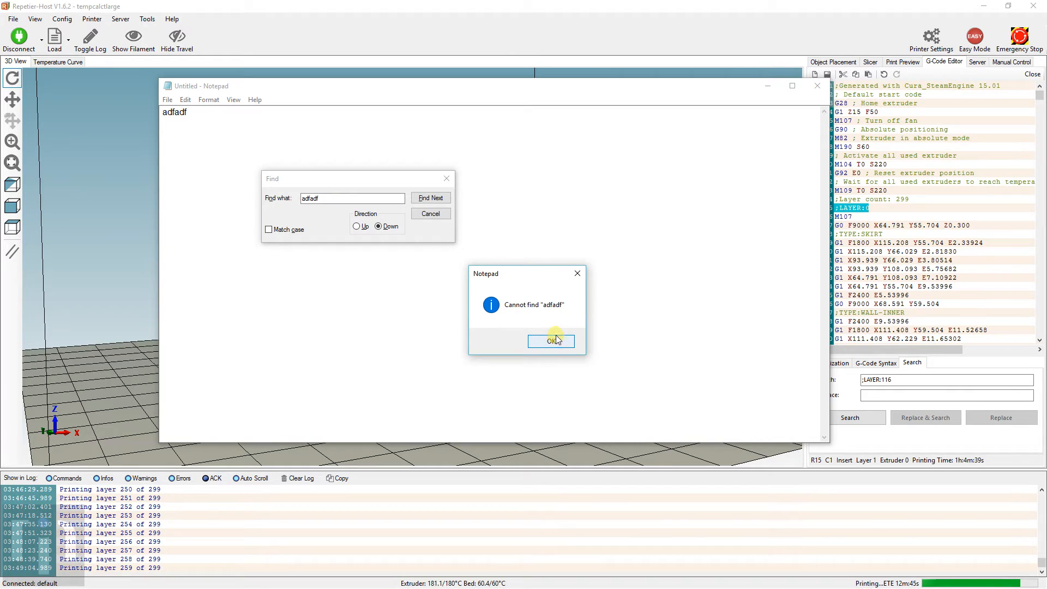
left_click(550, 341)
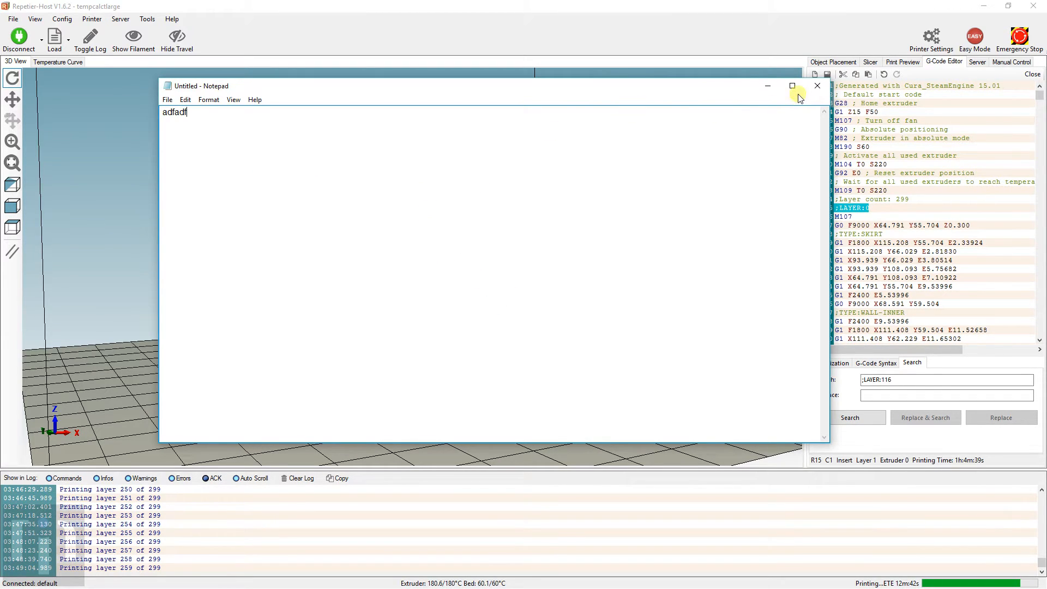
left_click(816, 85)
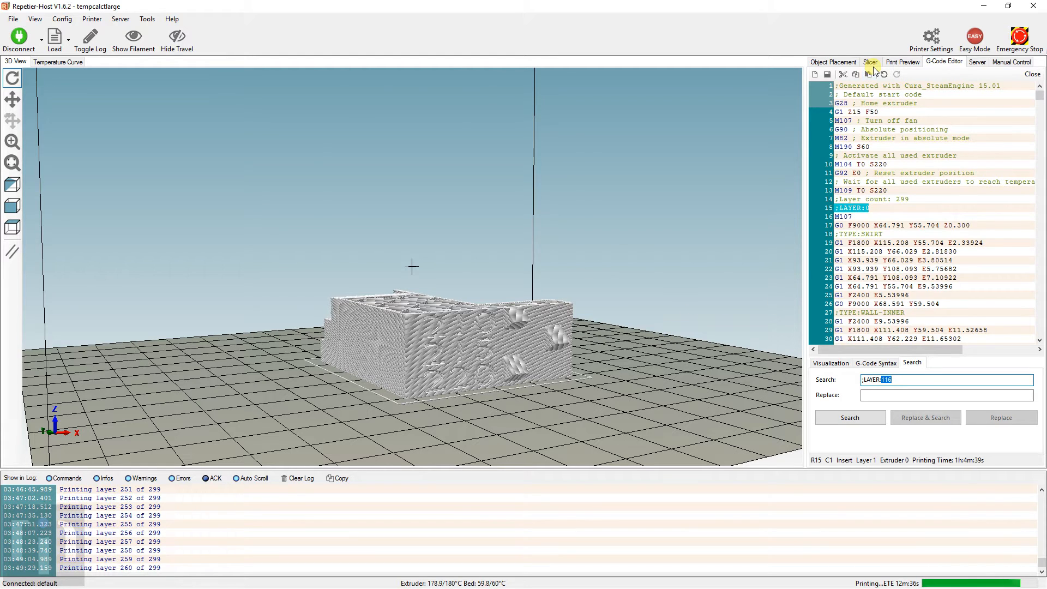
Step: Switch to the Slicer settings and review the CuraEngine speed options for the tower
left_click(870, 61)
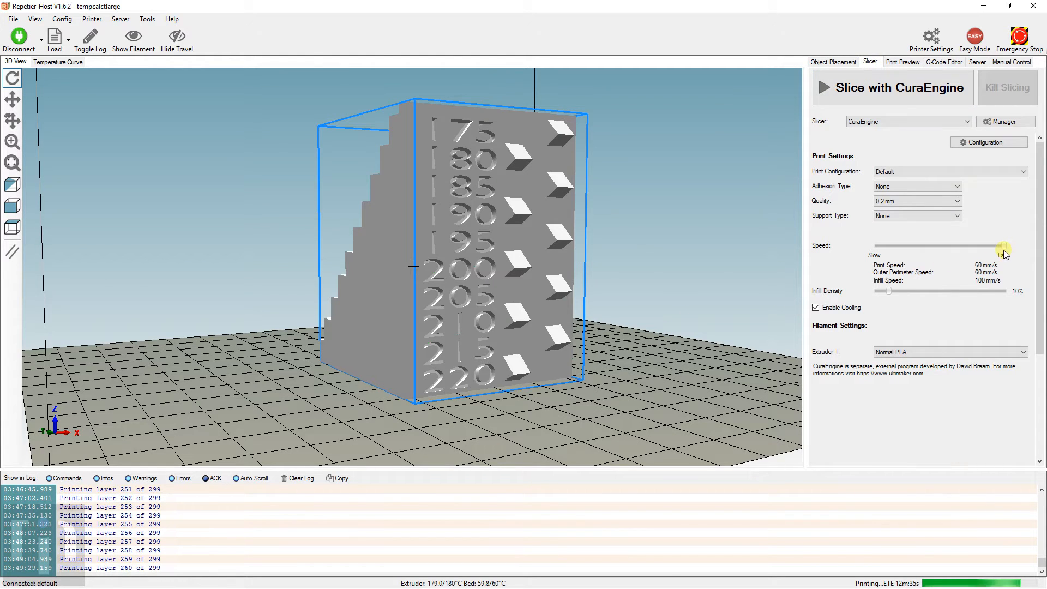
left_click_drag(1000, 246, 875, 245)
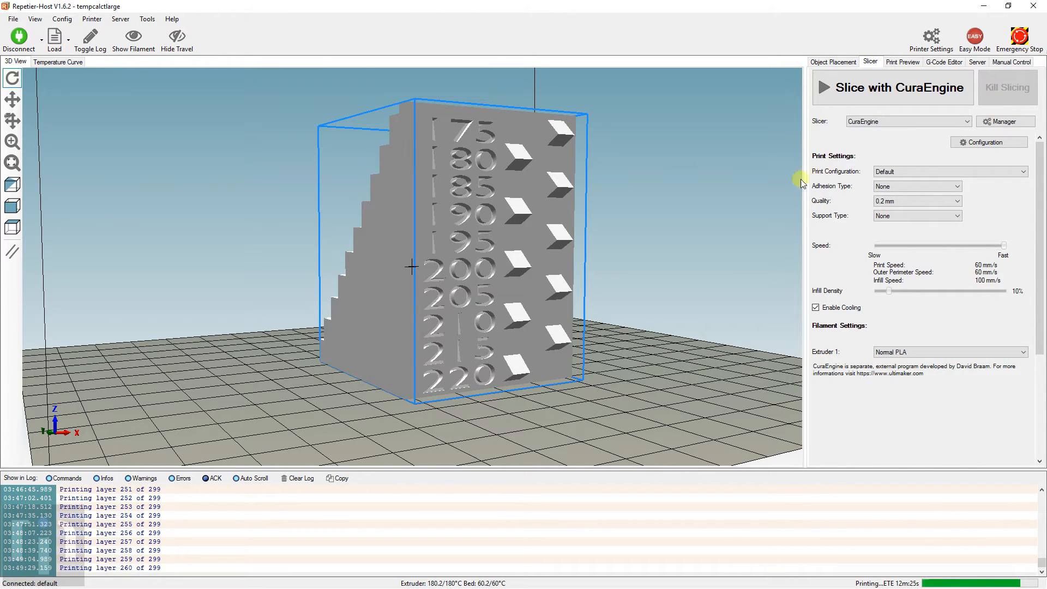
mouse_move(937, 261)
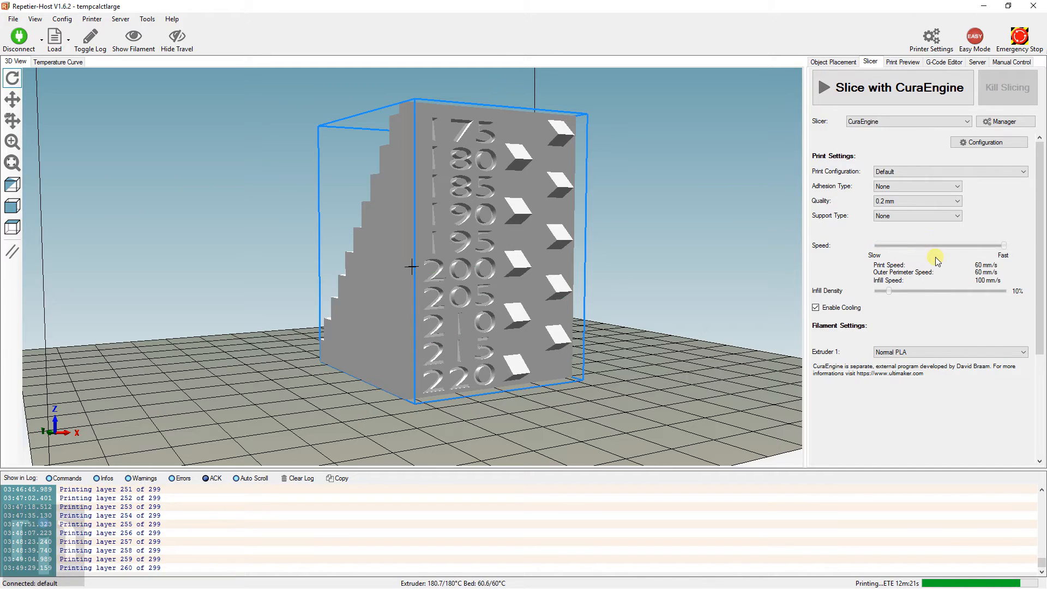
left_click(915, 201)
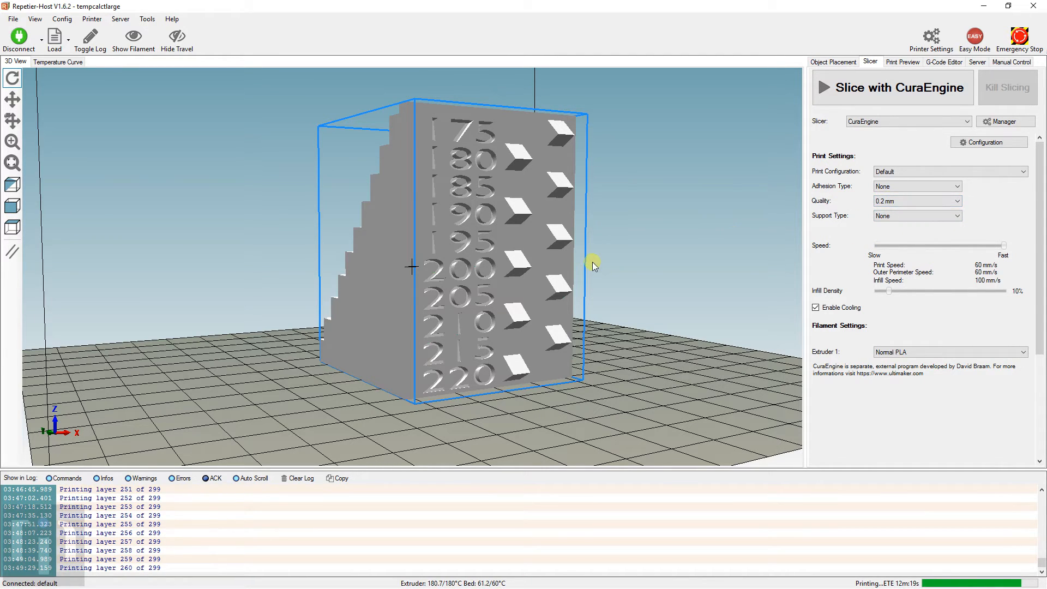
mouse_move(870, 216)
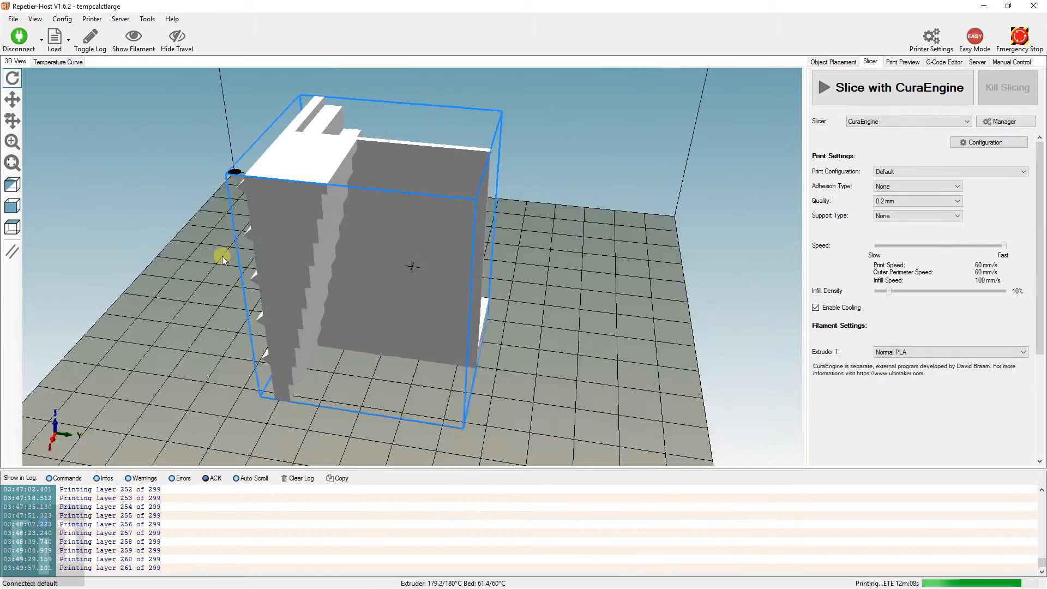
Step: Orbit the 3D view from the tower's numbered front around to its stepped back
left_click_drag(224, 257, 468, 391)
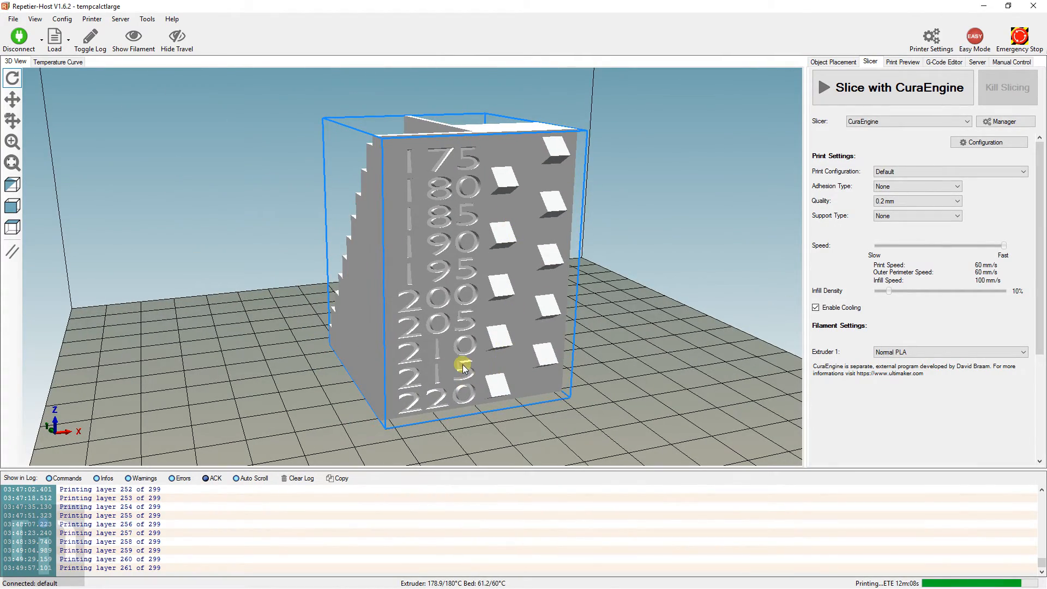
left_click_drag(465, 366, 548, 381)
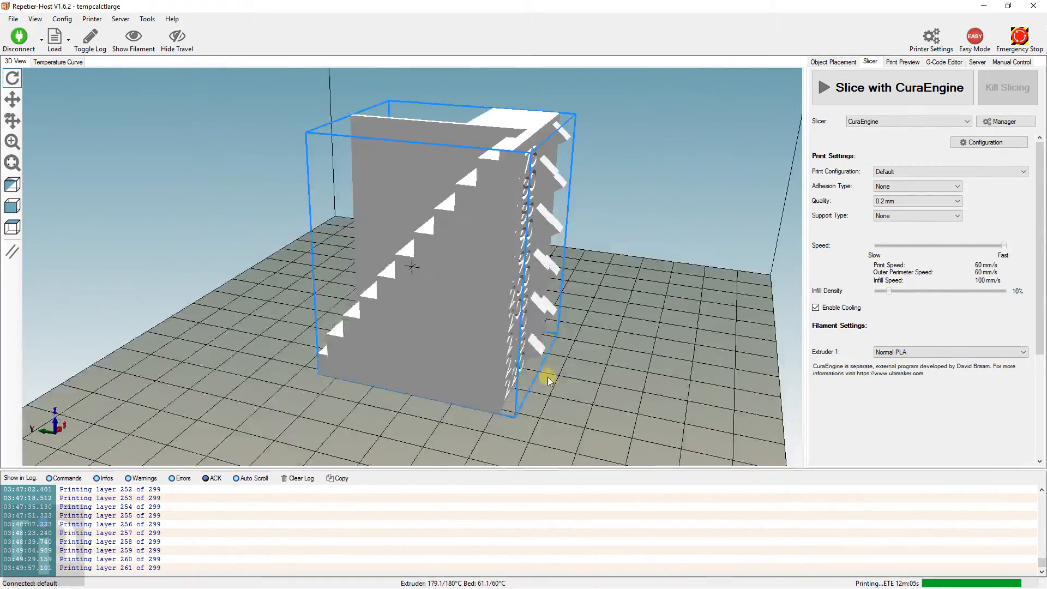